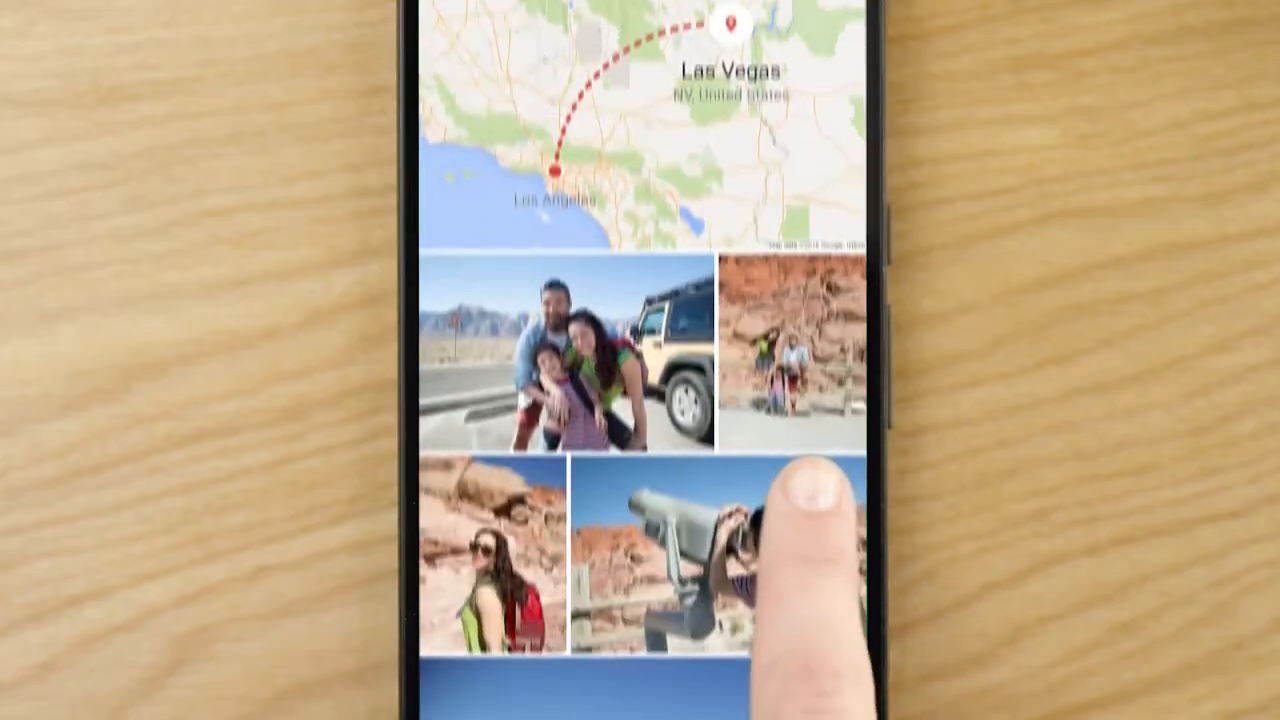
Launch Dubox from the home screen and sign in with a Google account.
left_click(490, 560)
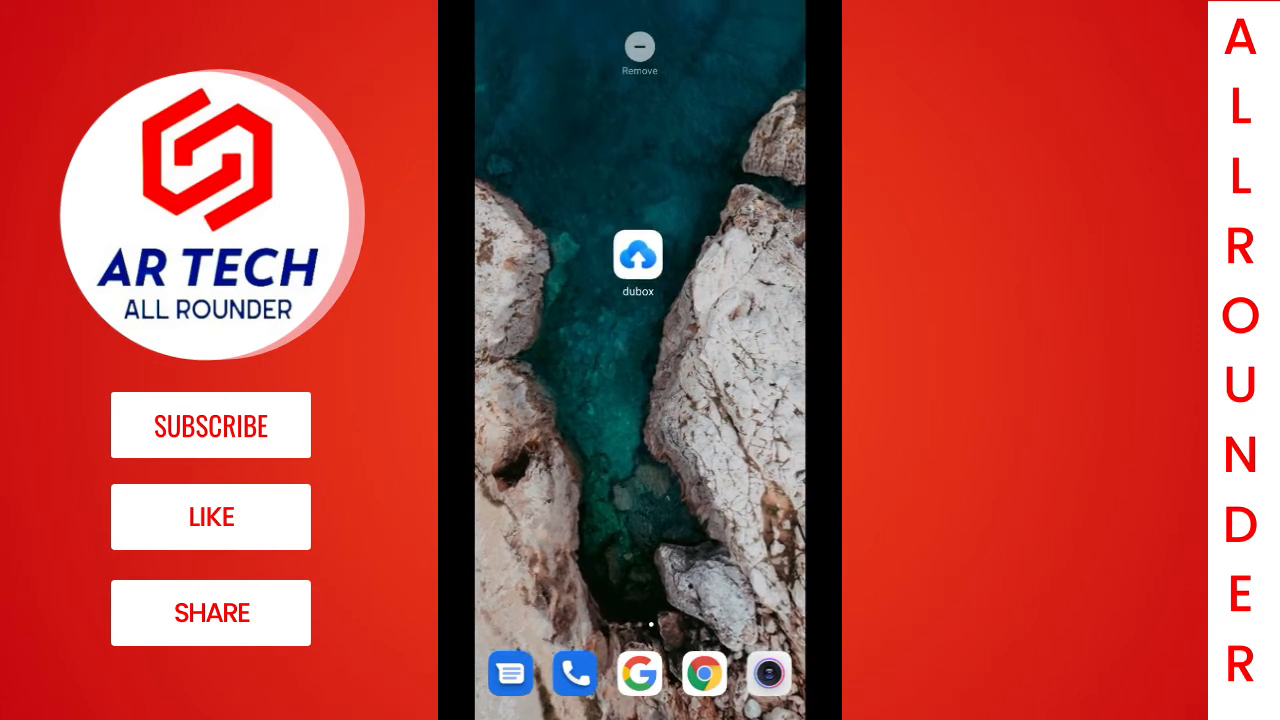
left_click(638, 262)
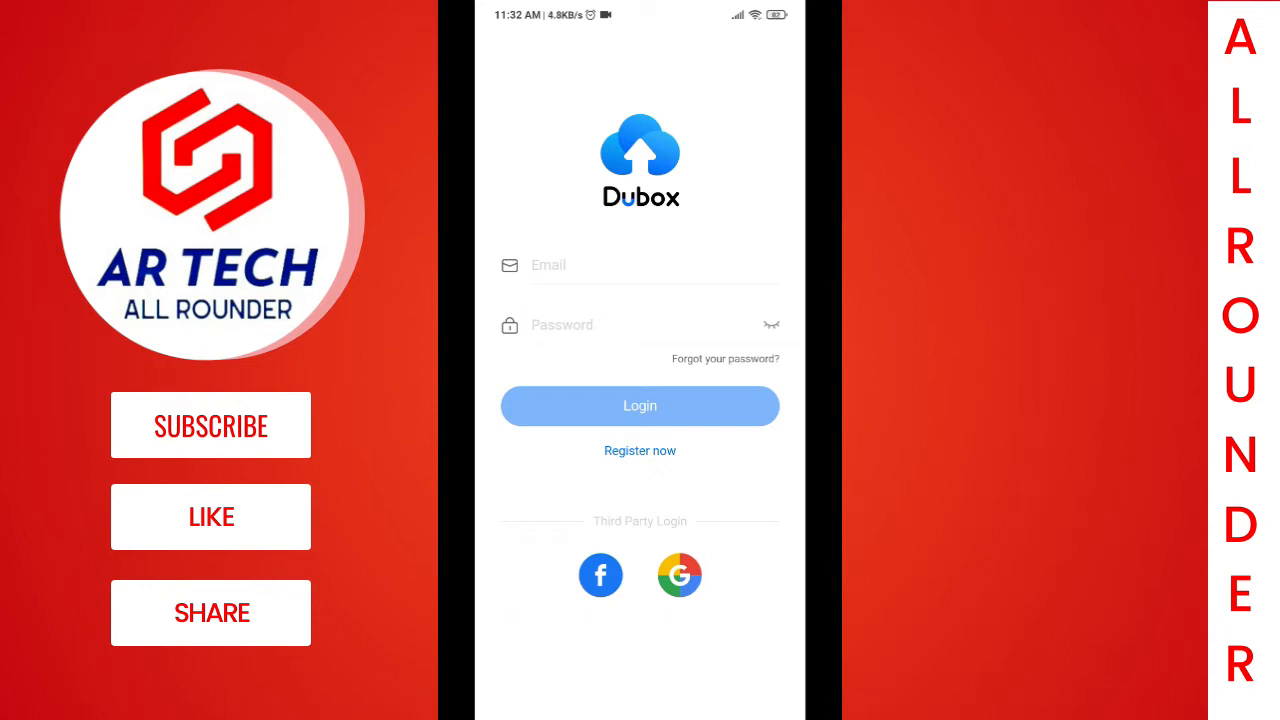
left_click(640, 264)
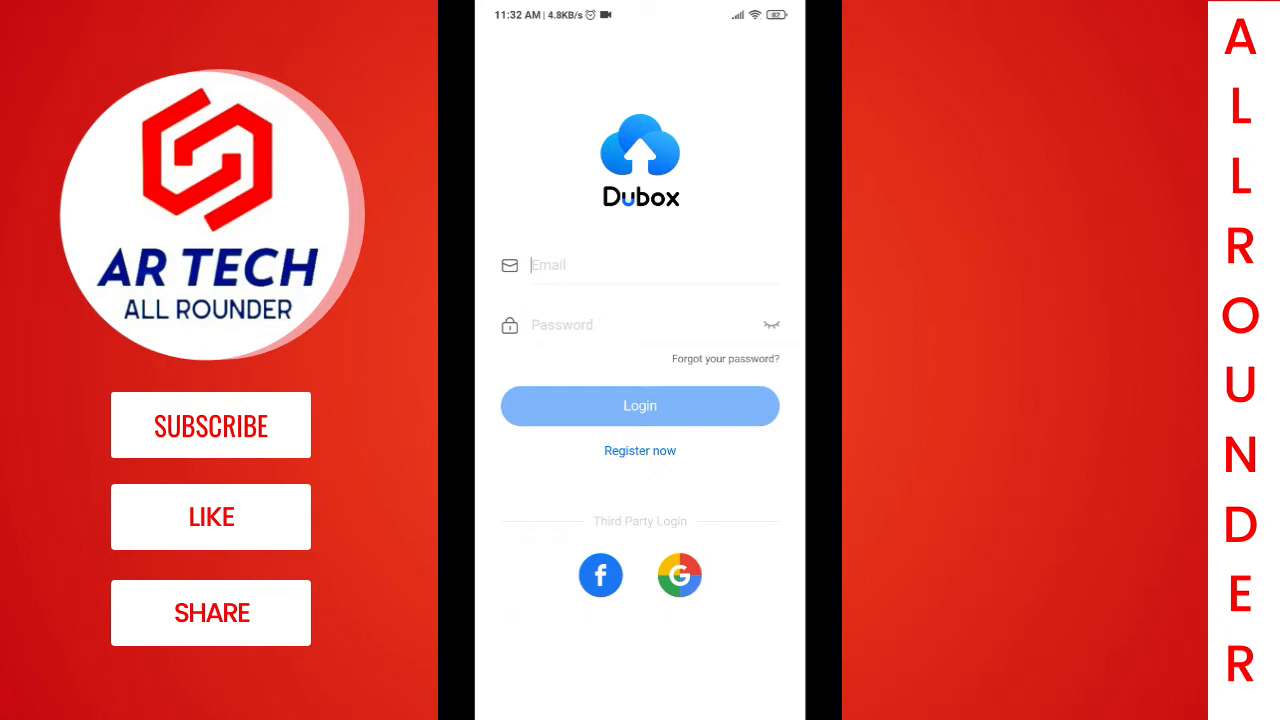
left_click(640, 406)
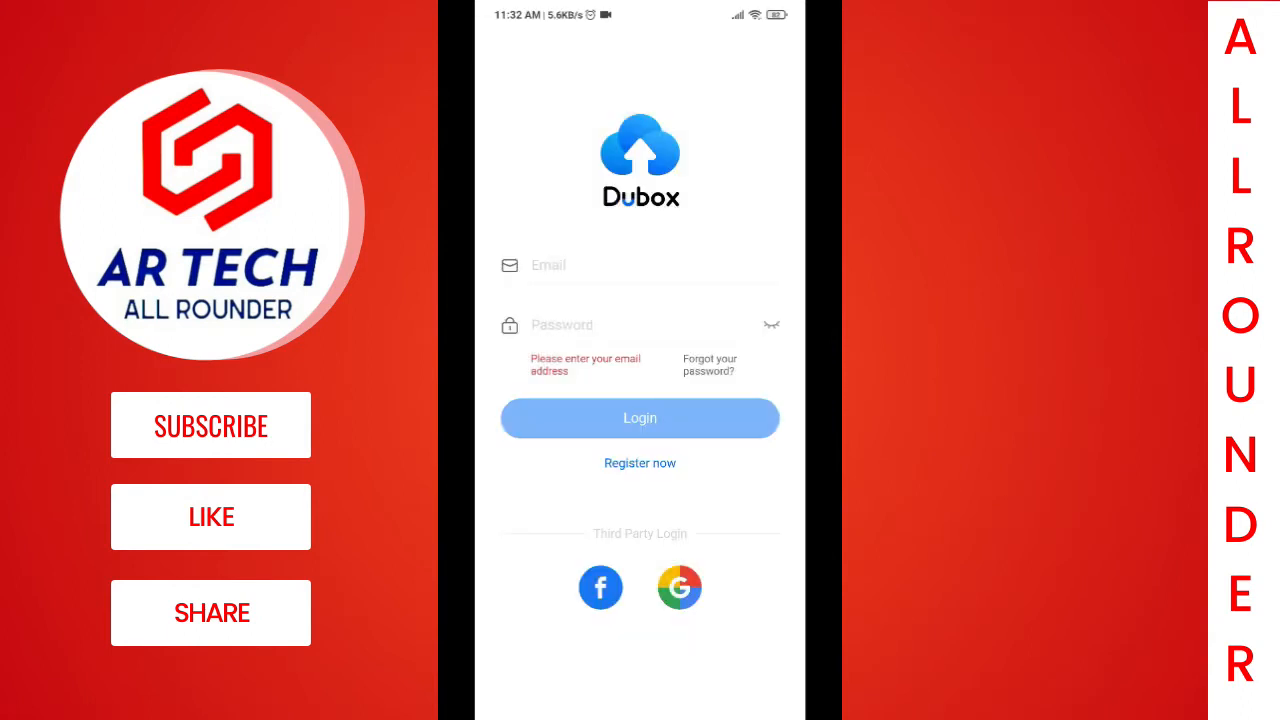
left_click(640, 418)
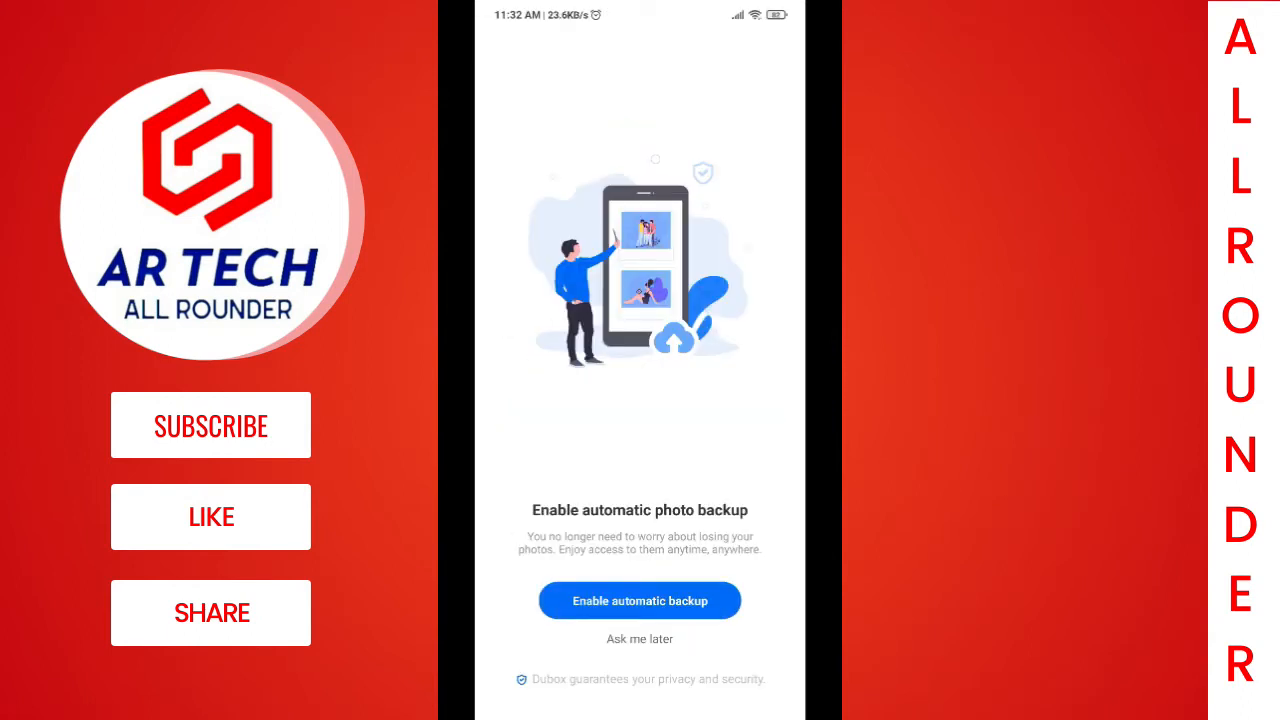
Enable automatic photo backup, then reach its album settings from the Profile tab.
left_click(640, 638)
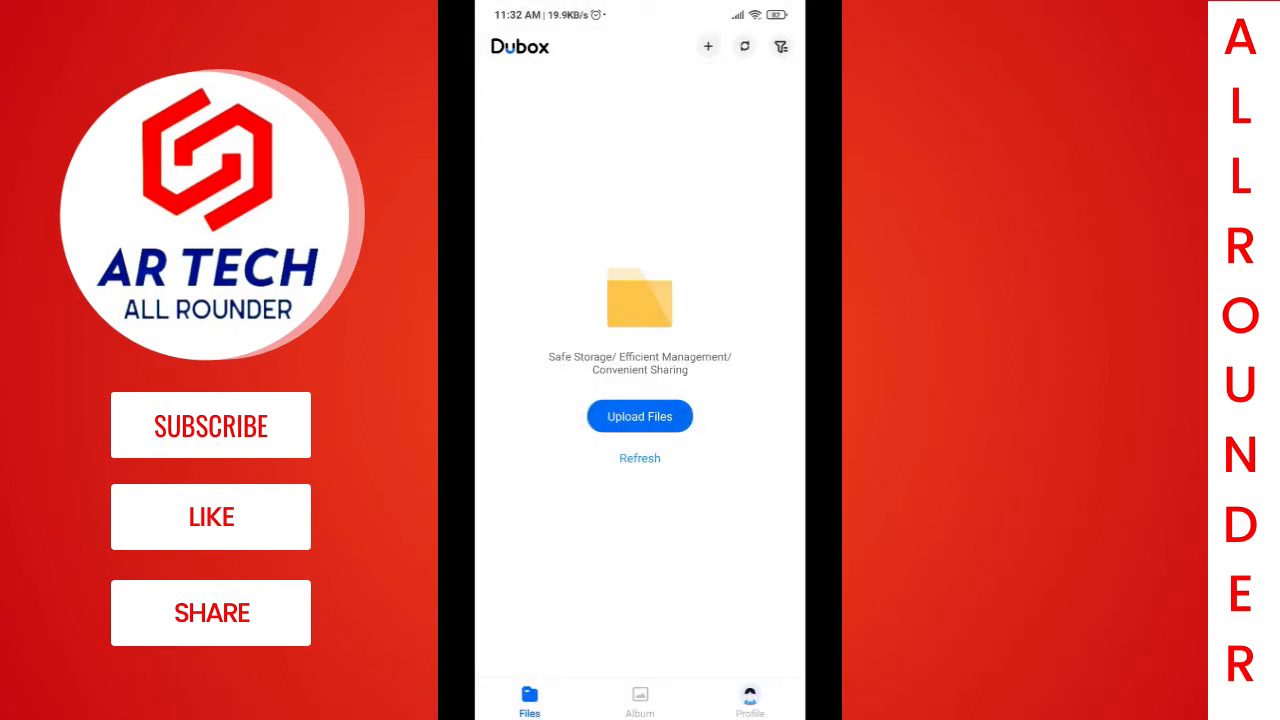
left_click(750, 700)
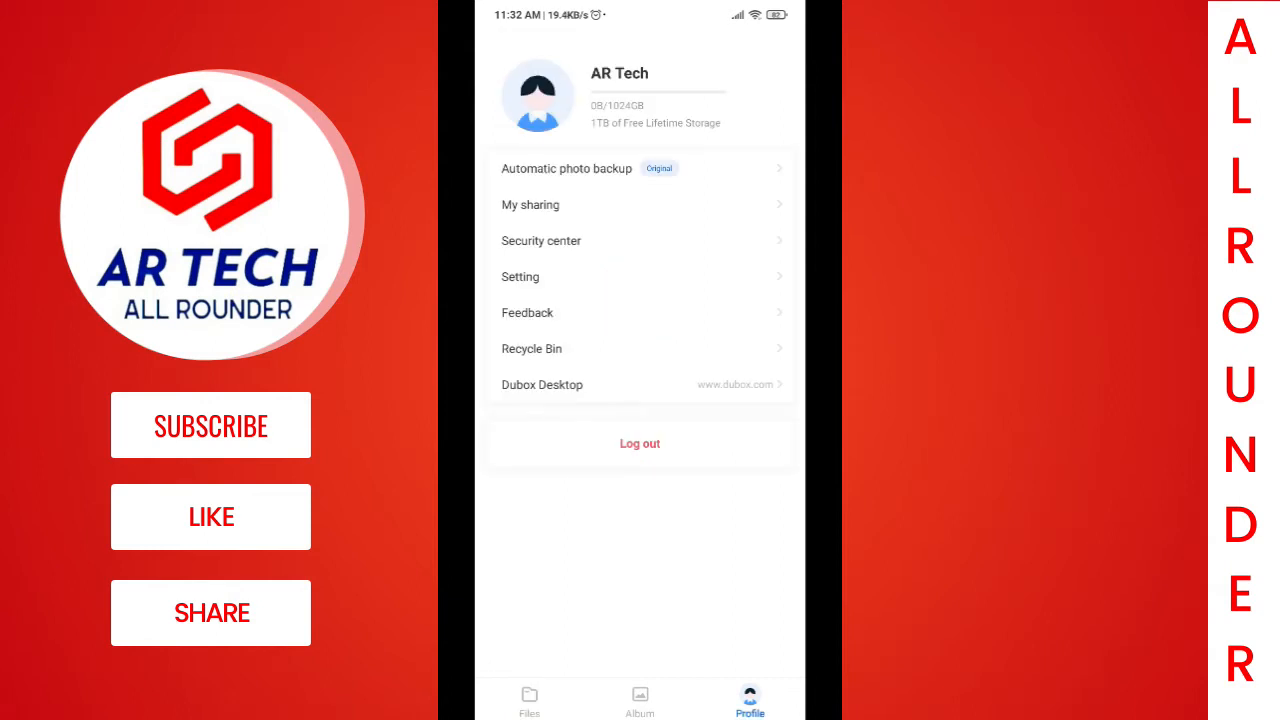
left_click(528, 700)
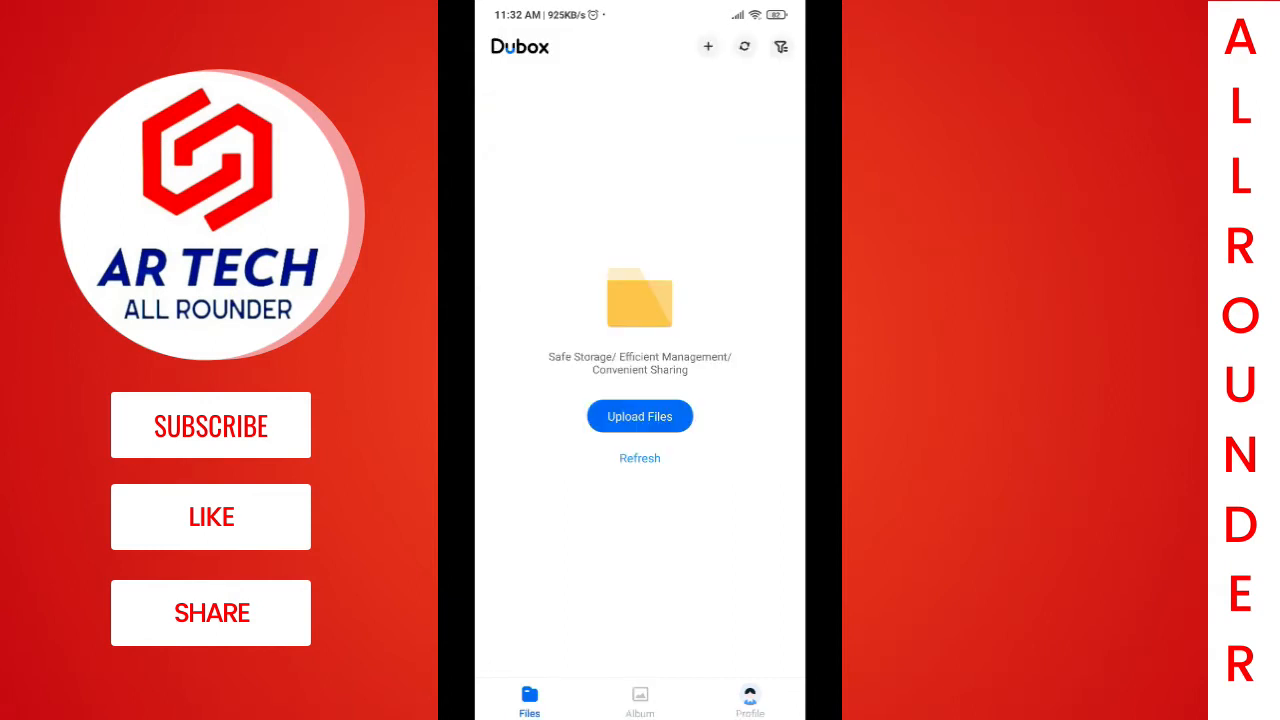
left_click(750, 700)
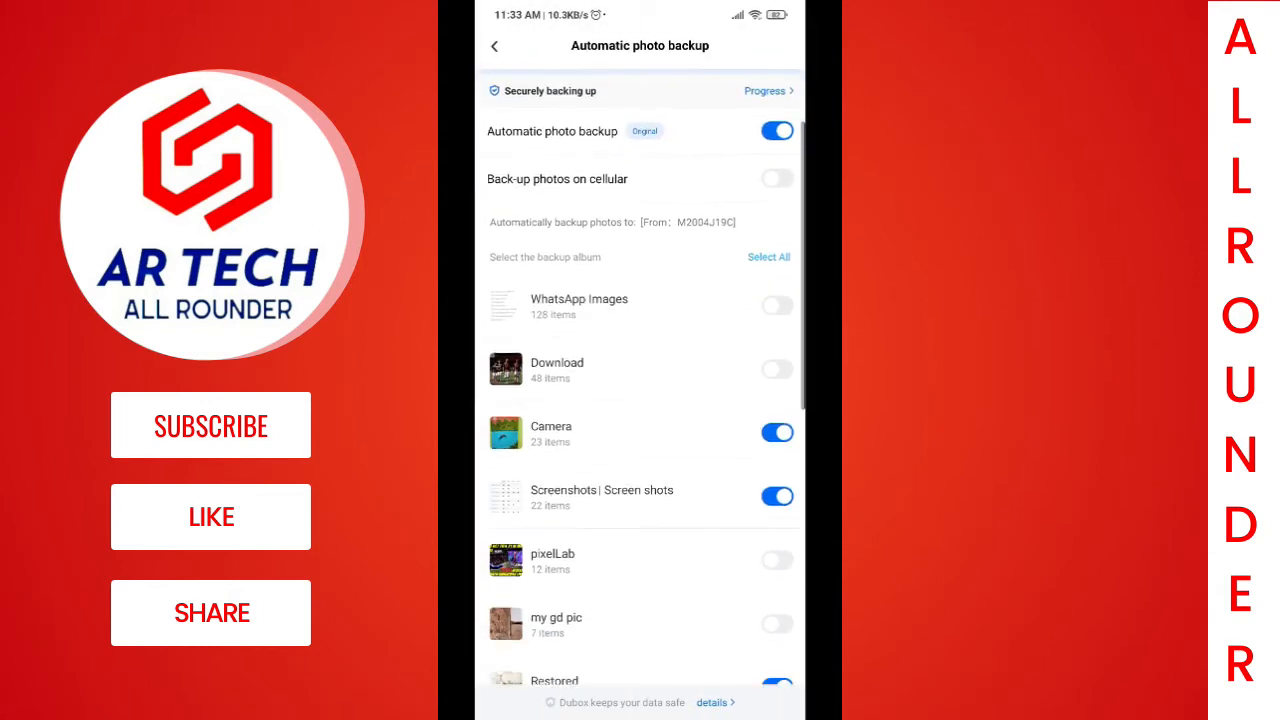
Deselect the Screenshots album and include my gd pic and WhatsApp Images in backup.
scroll("up", 3)
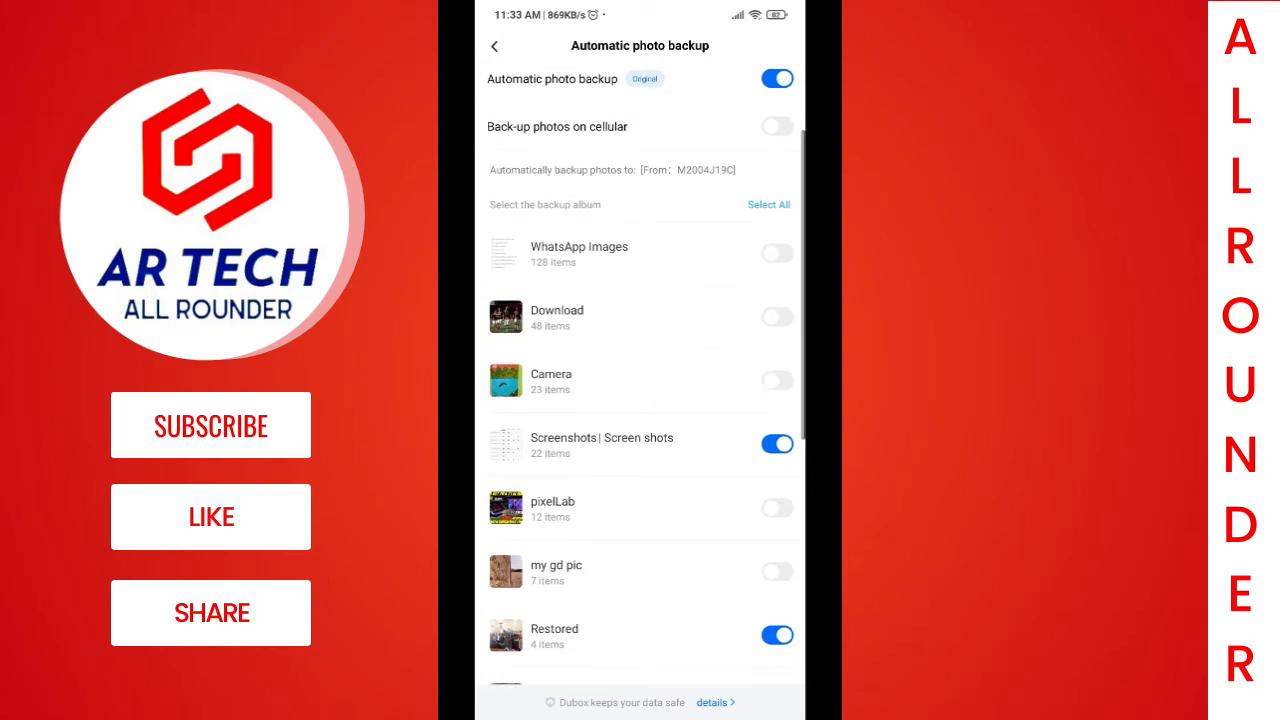
scroll("up", 3)
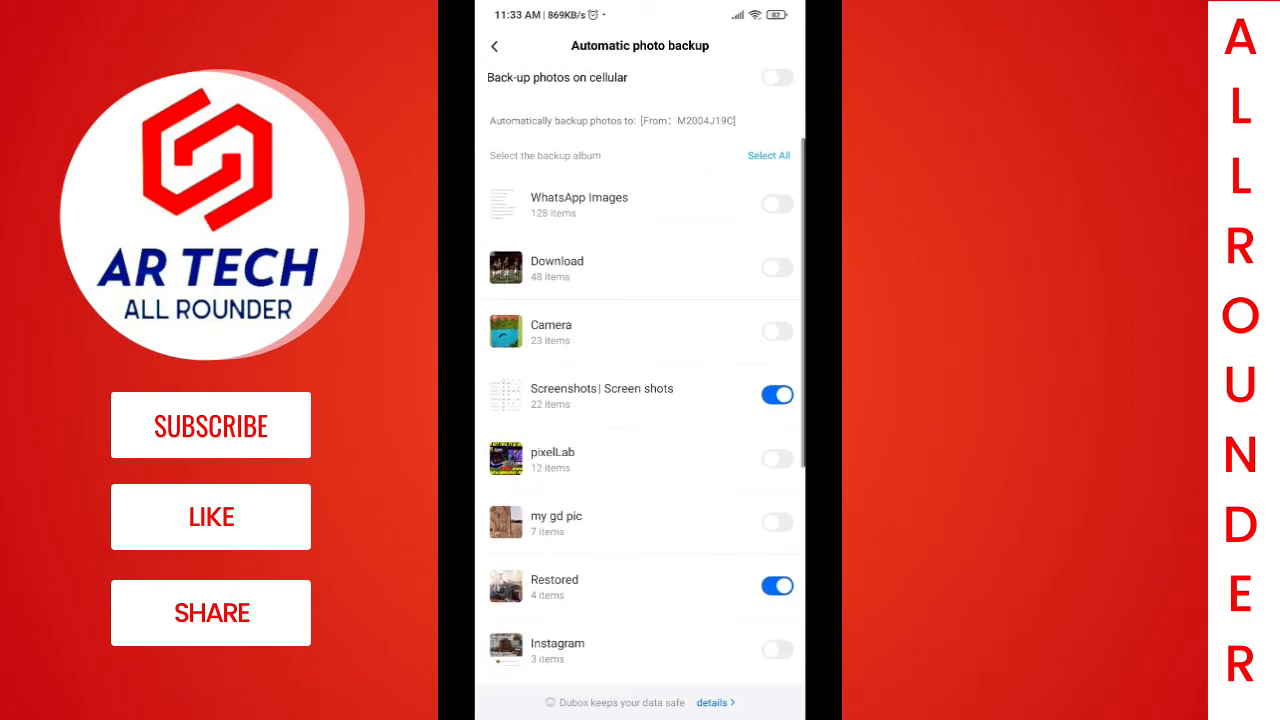
left_click(776, 394)
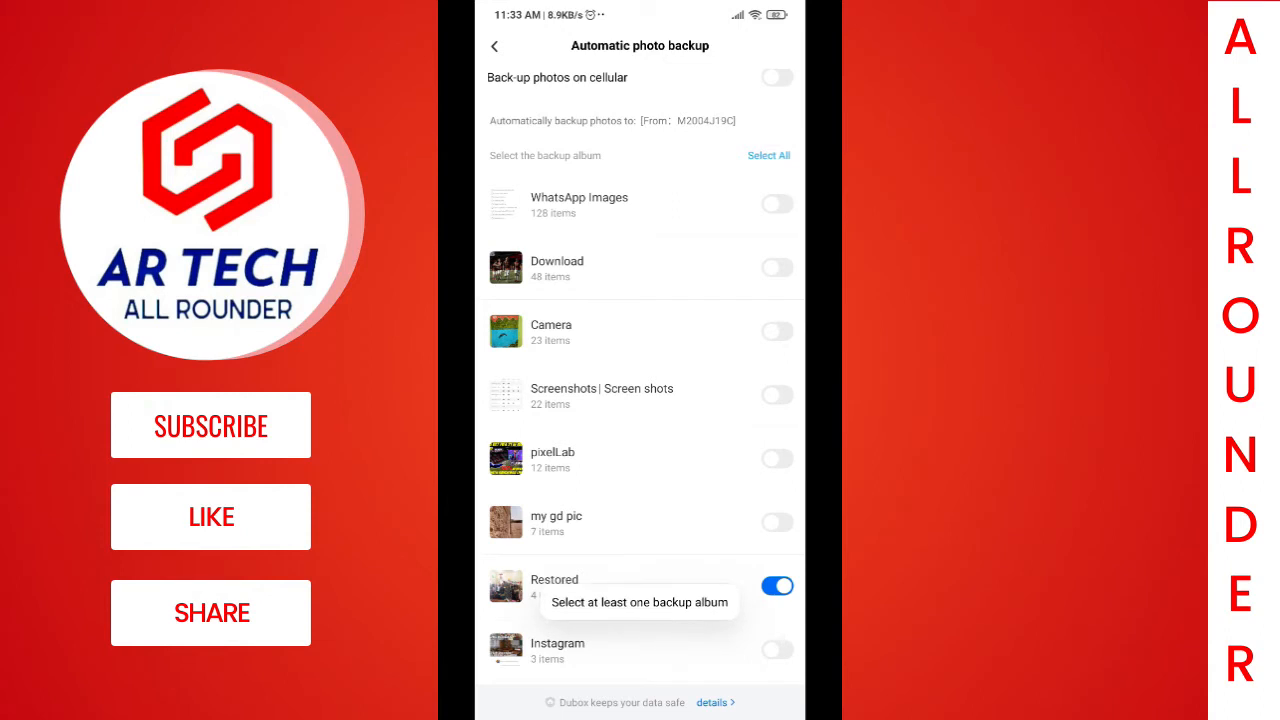
scroll("down", 3)
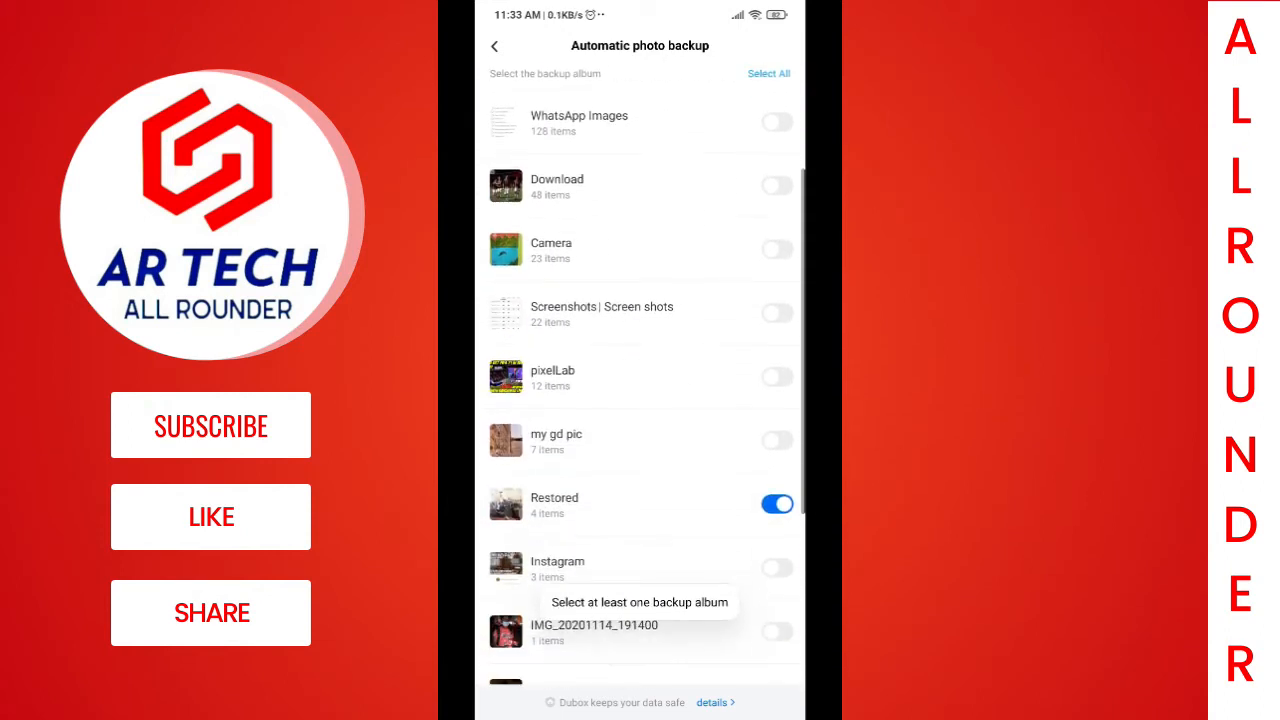
left_click(776, 440)
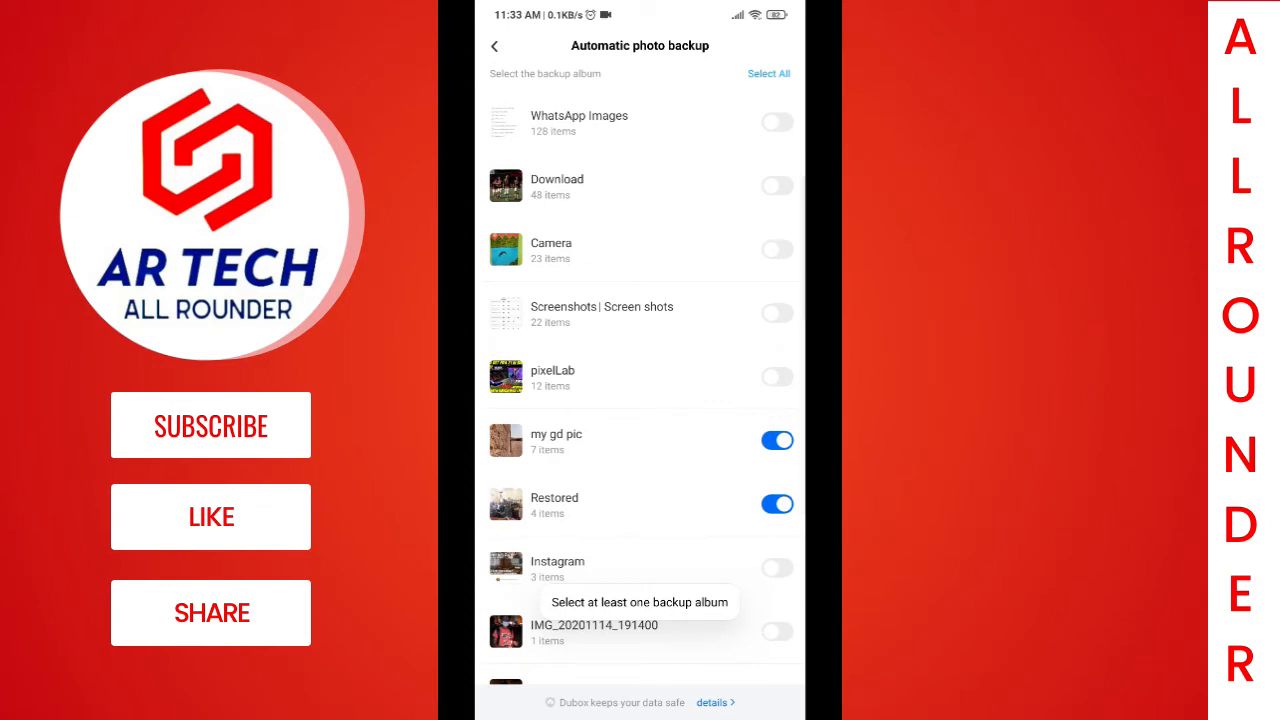
scroll("down", 3)
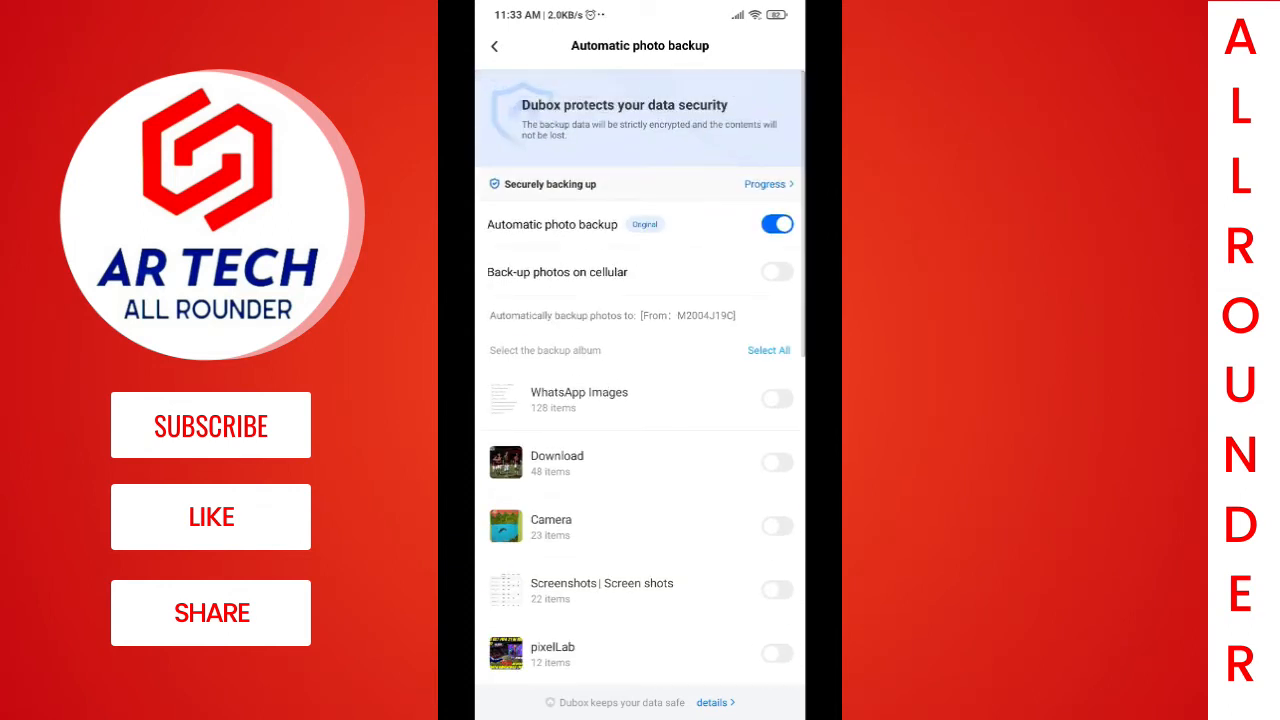
left_click(776, 398)
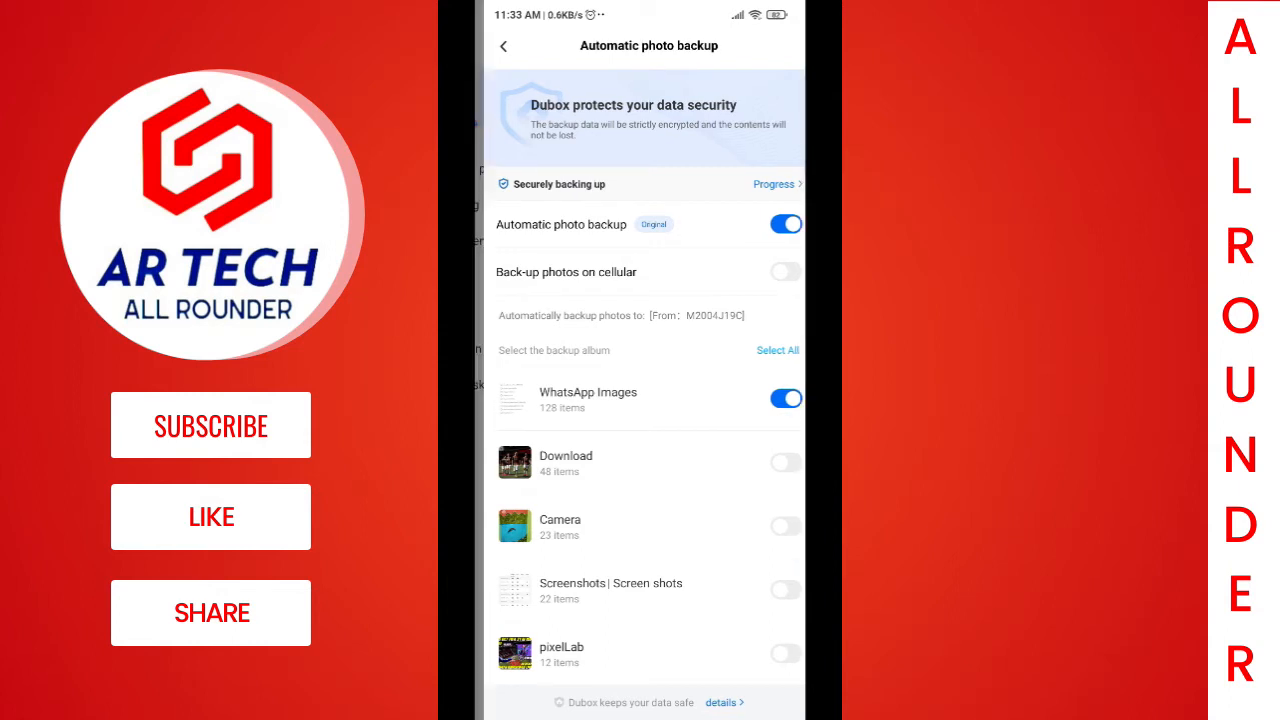
left_click(504, 46)
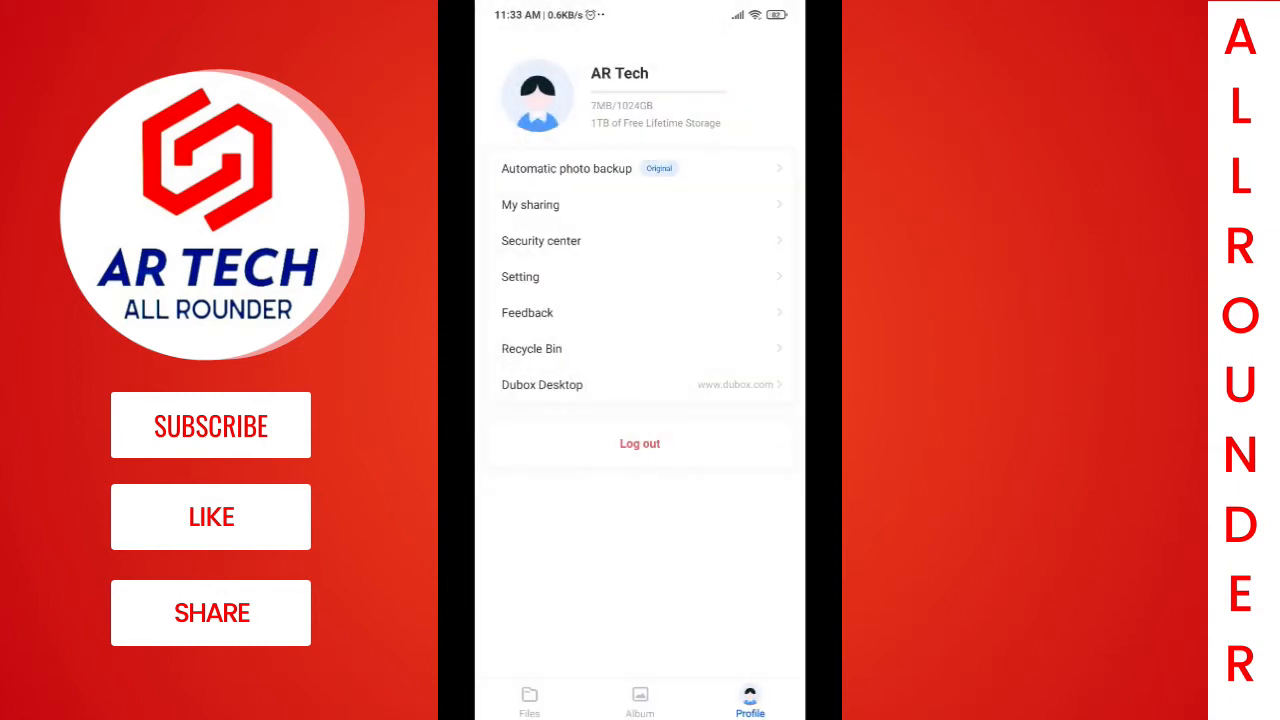
Check backup progress in Album, then show the cloud files and bring up upload options.
left_click(640, 700)
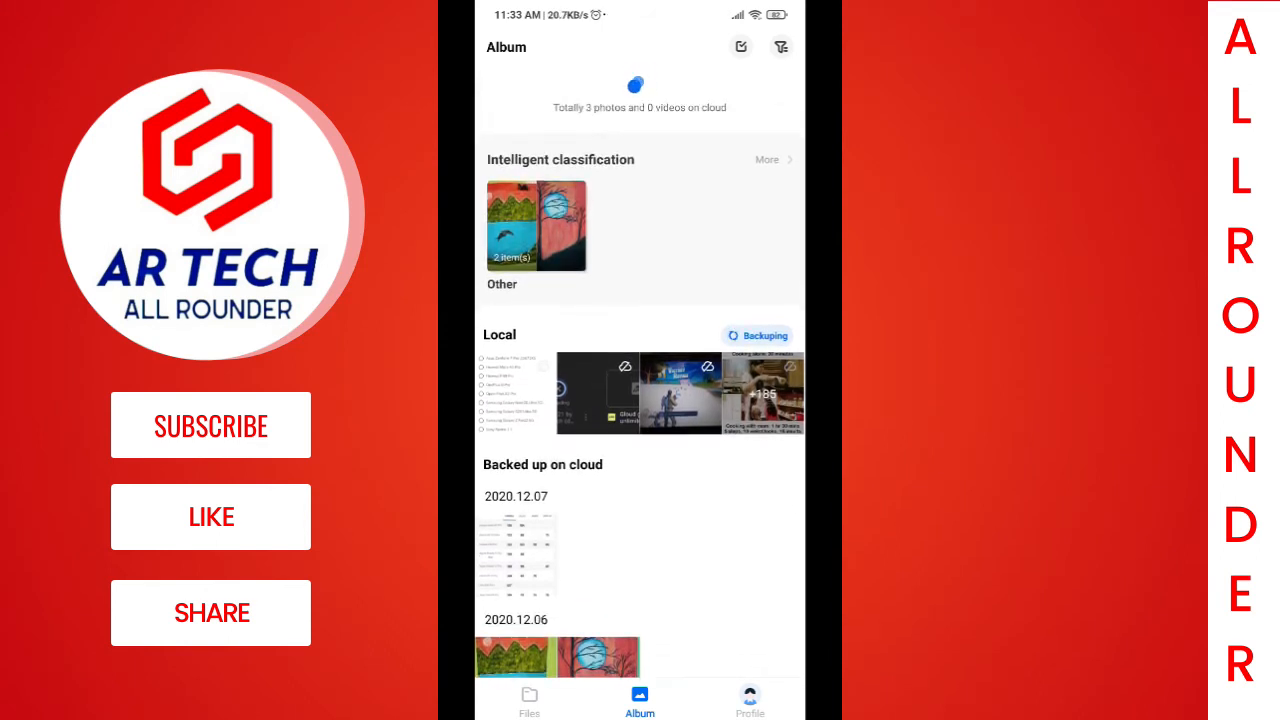
left_click(528, 700)
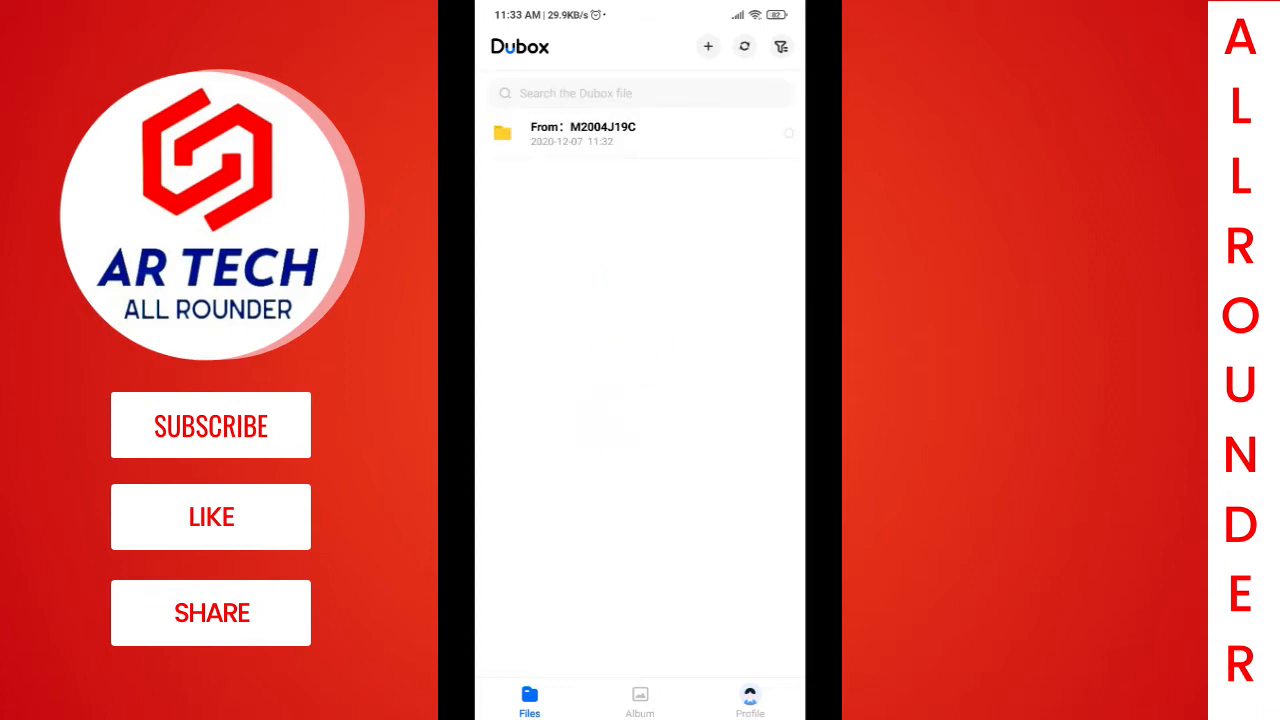
left_click(744, 46)
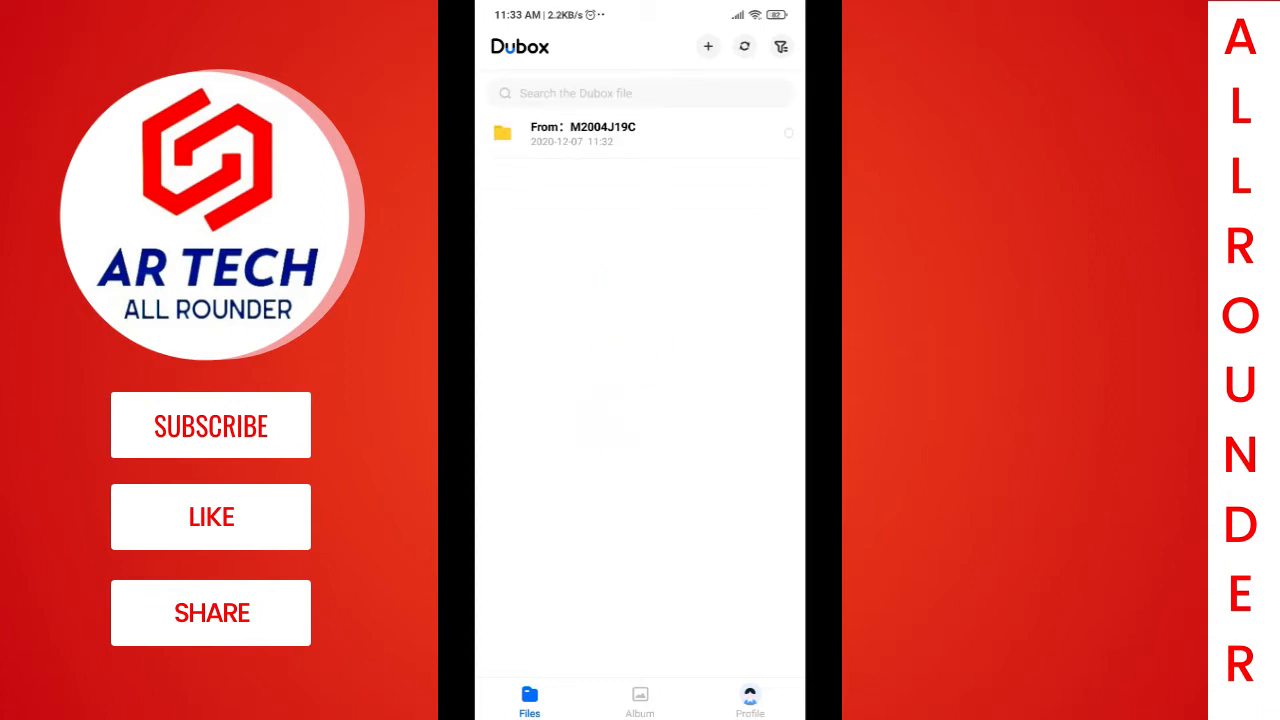
left_click(708, 46)
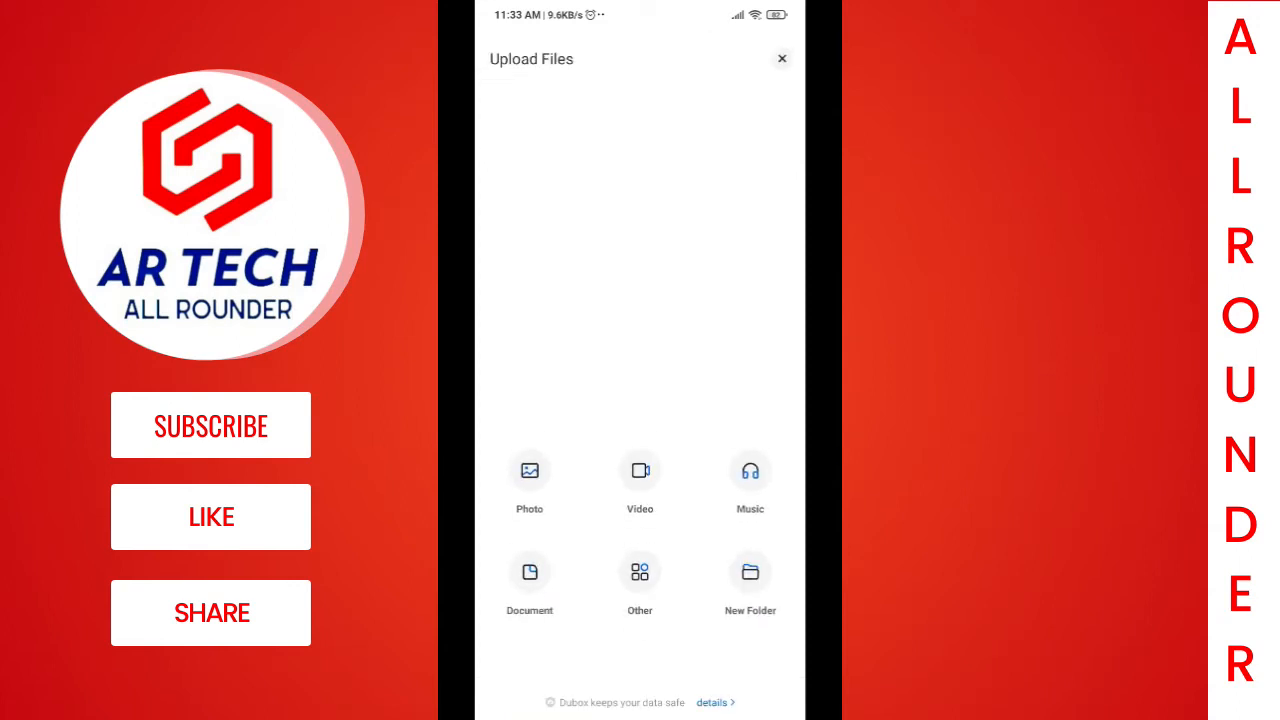
Create a new folder named 'AR Tech' and bring up its upload choices.
left_click(750, 576)
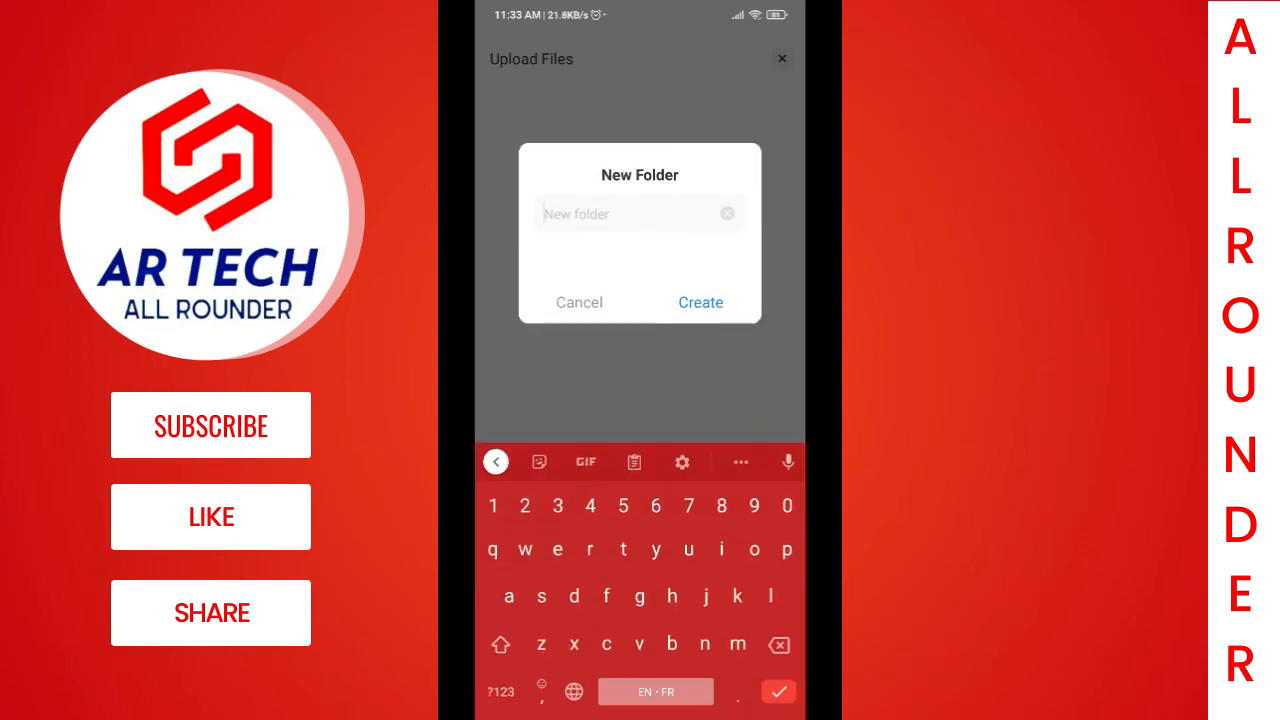
type("AR T")
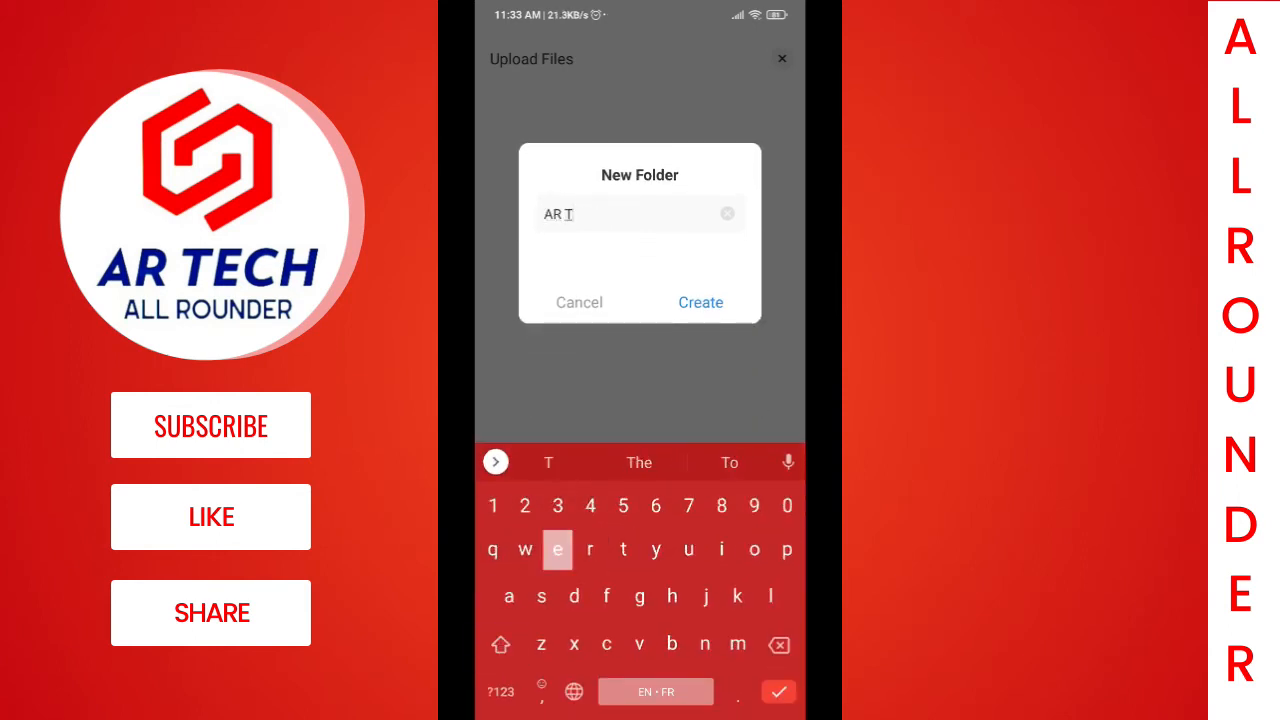
type("ech")
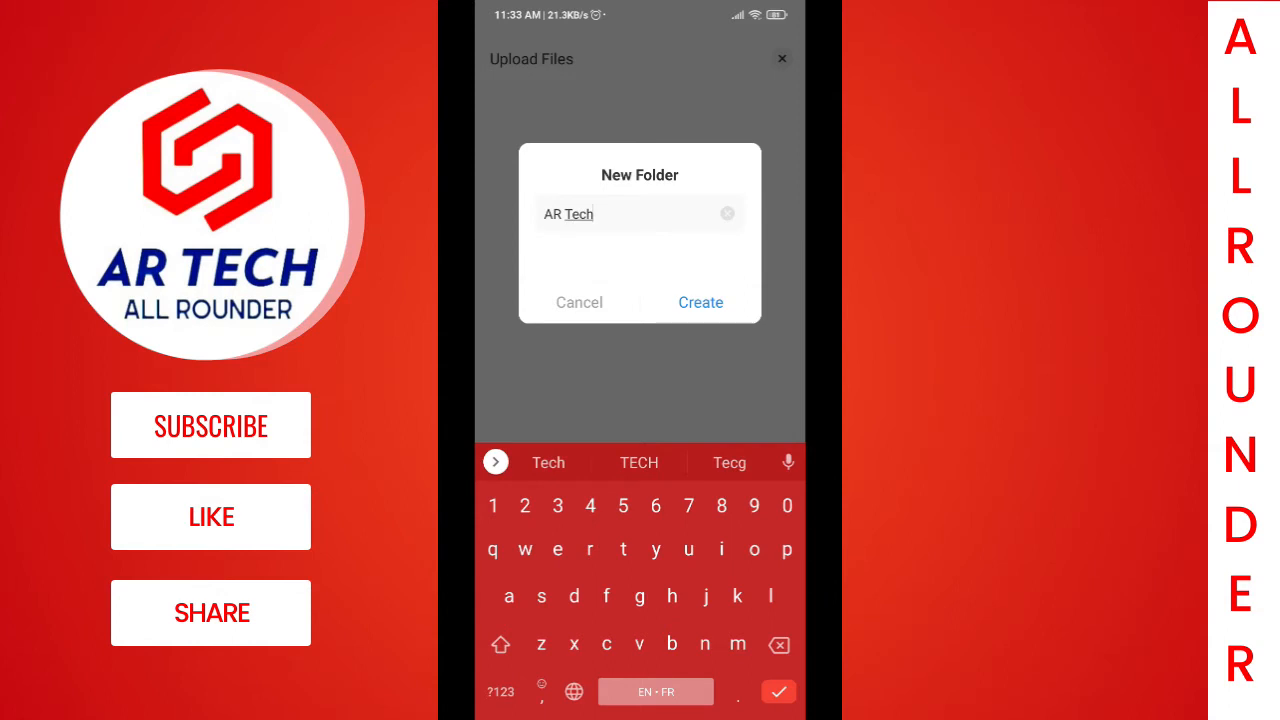
left_click(700, 302)
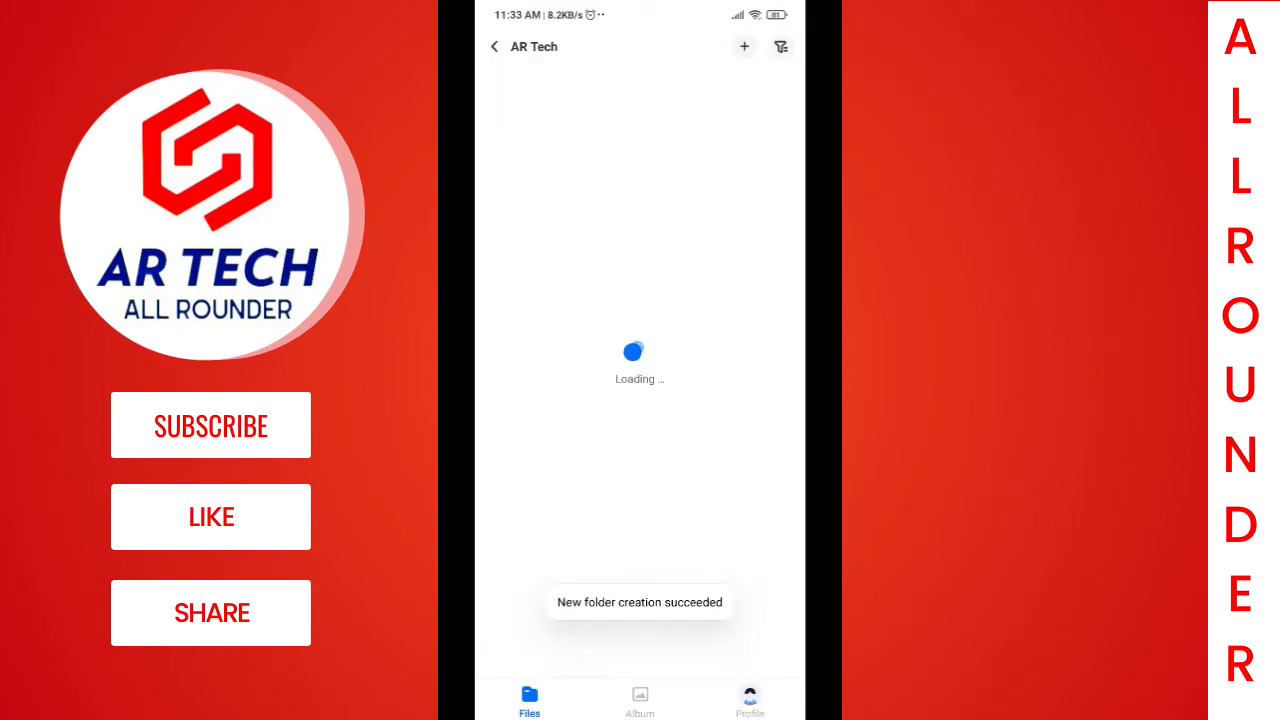
left_click(744, 46)
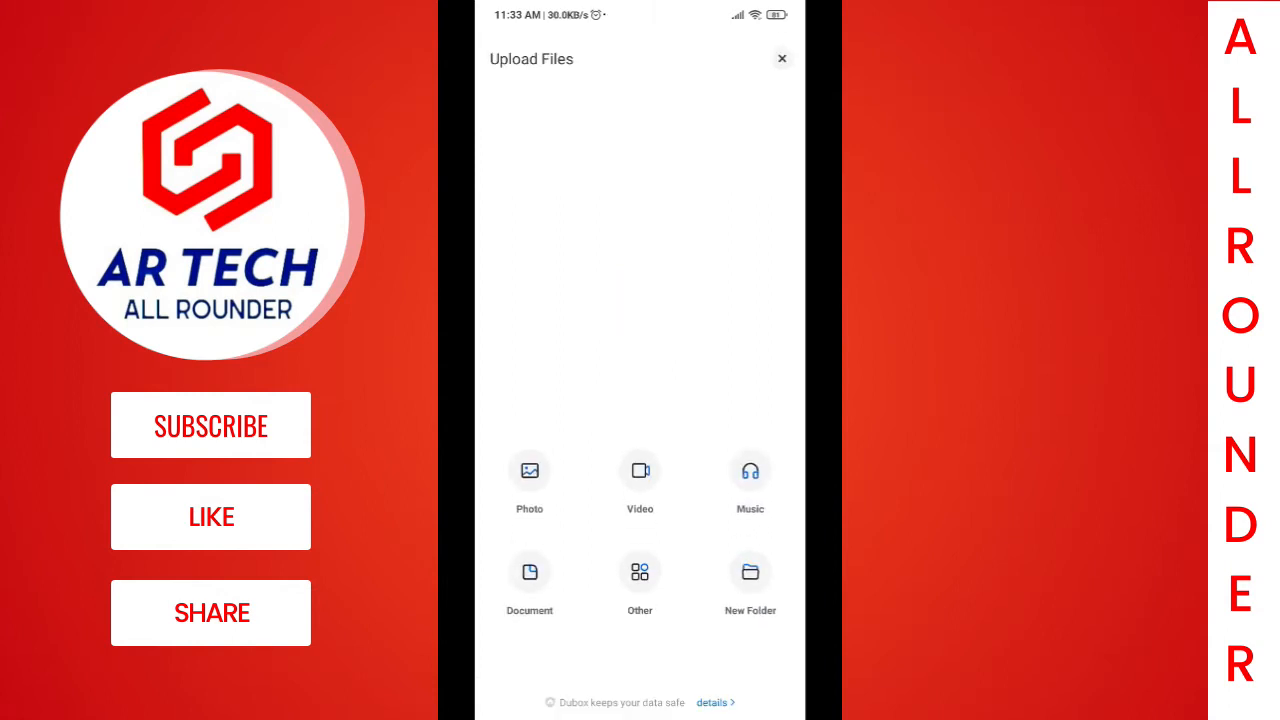
Pick two music files and upload them with AR Tech as the destination path.
left_click(748, 470)
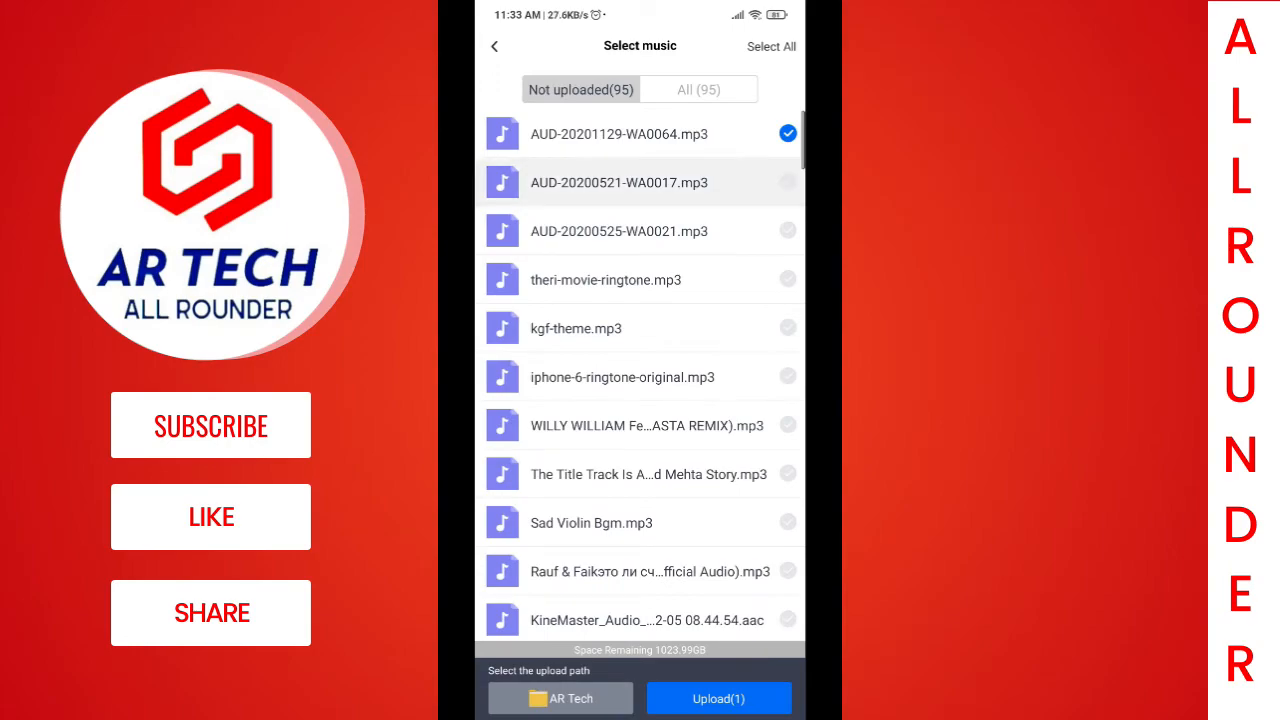
left_click(718, 698)
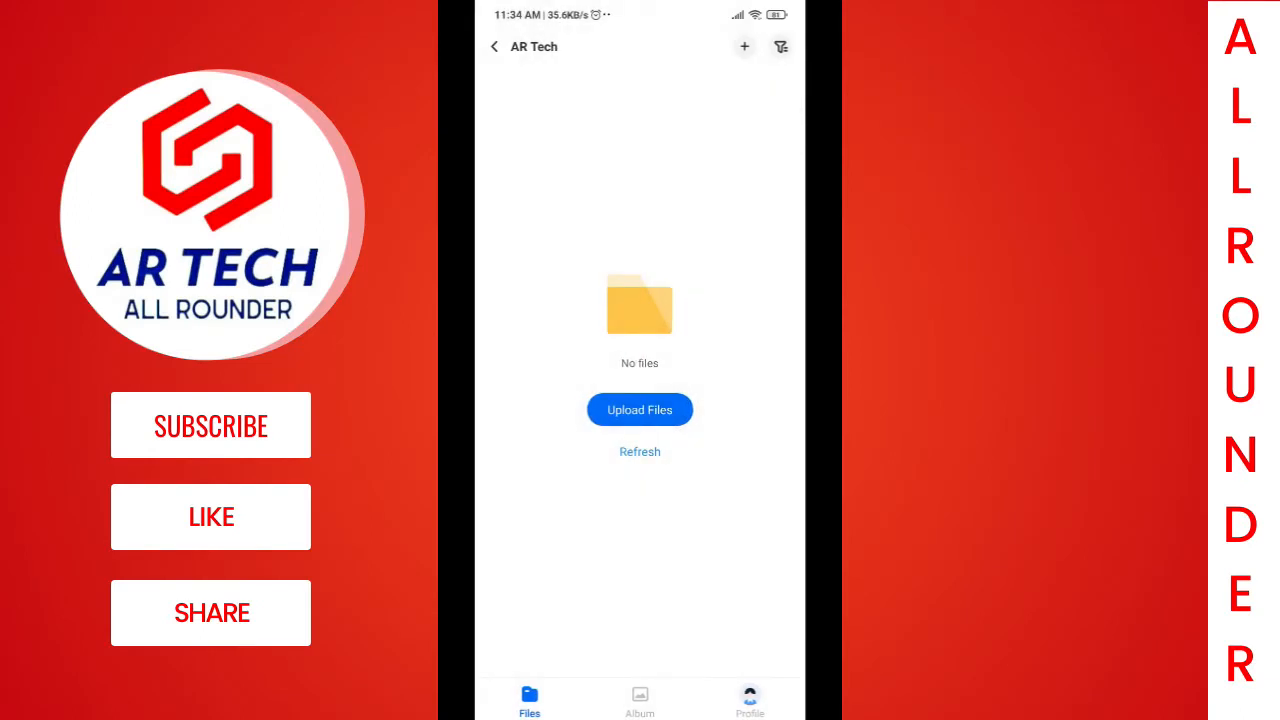
left_click(640, 408)
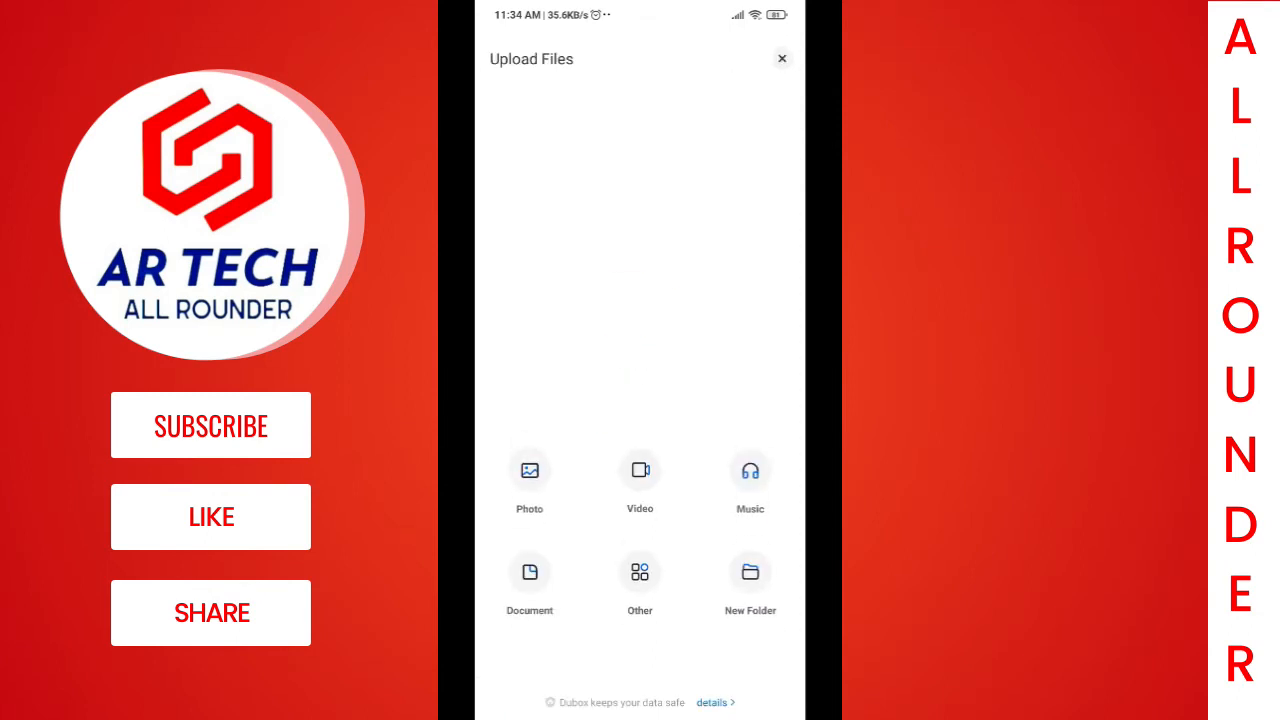
Select a video clip from its album and upload it to the AR Tech folder.
left_click(528, 470)
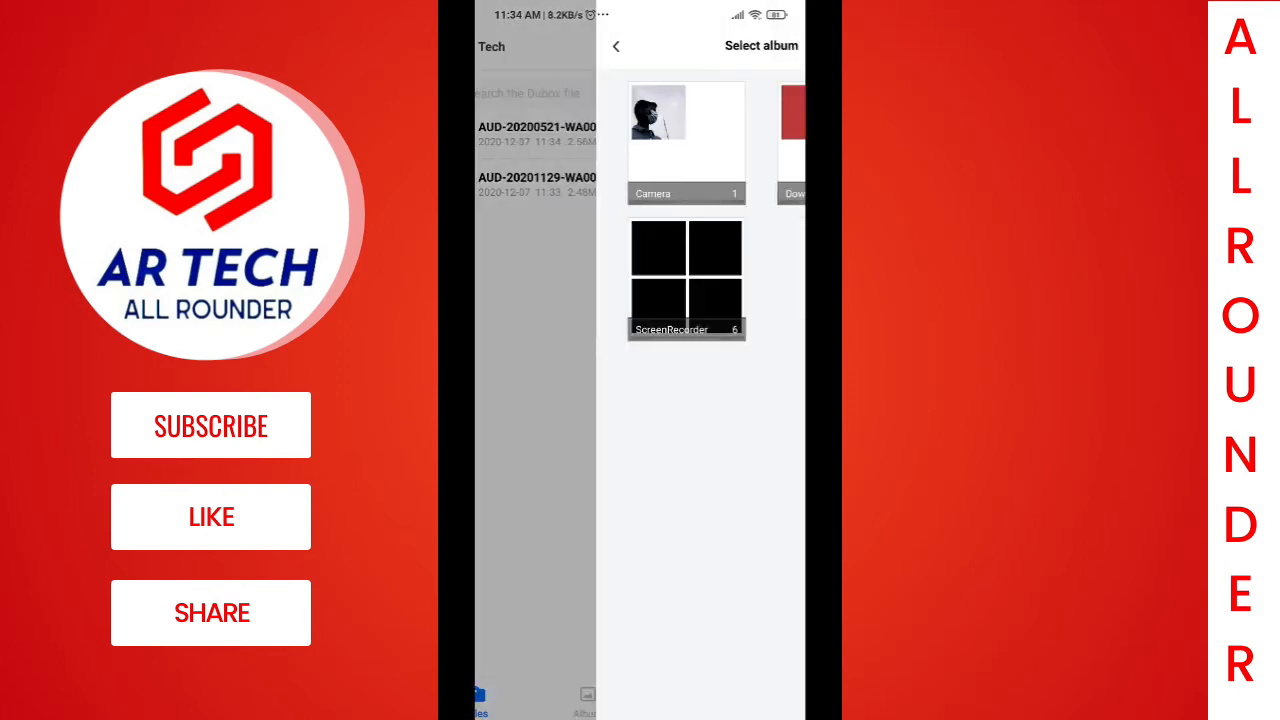
left_click(686, 140)
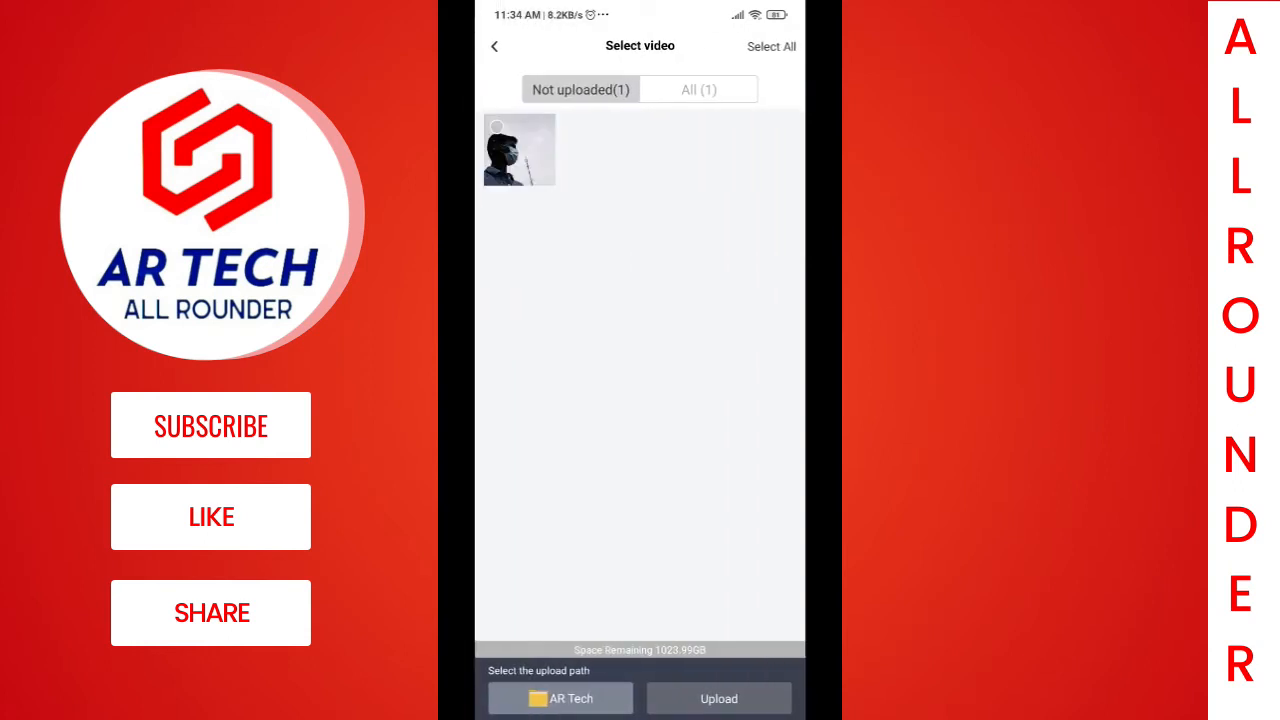
left_click(520, 148)
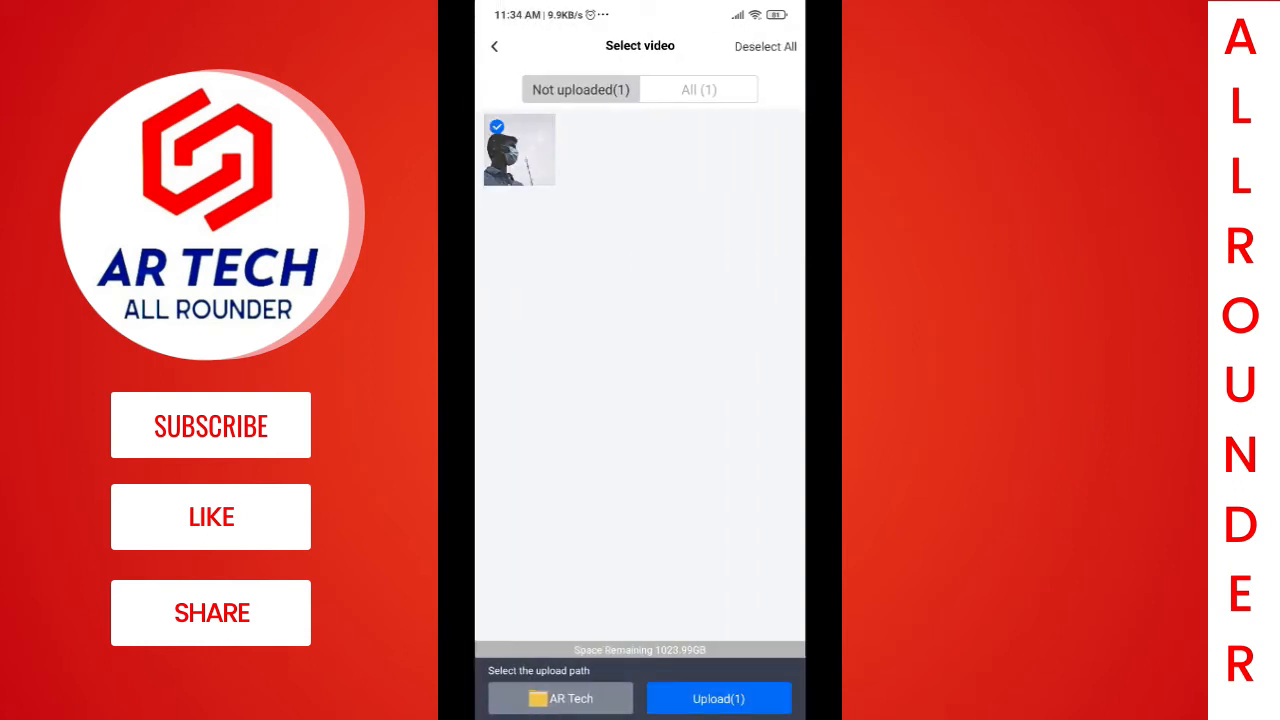
left_click(718, 698)
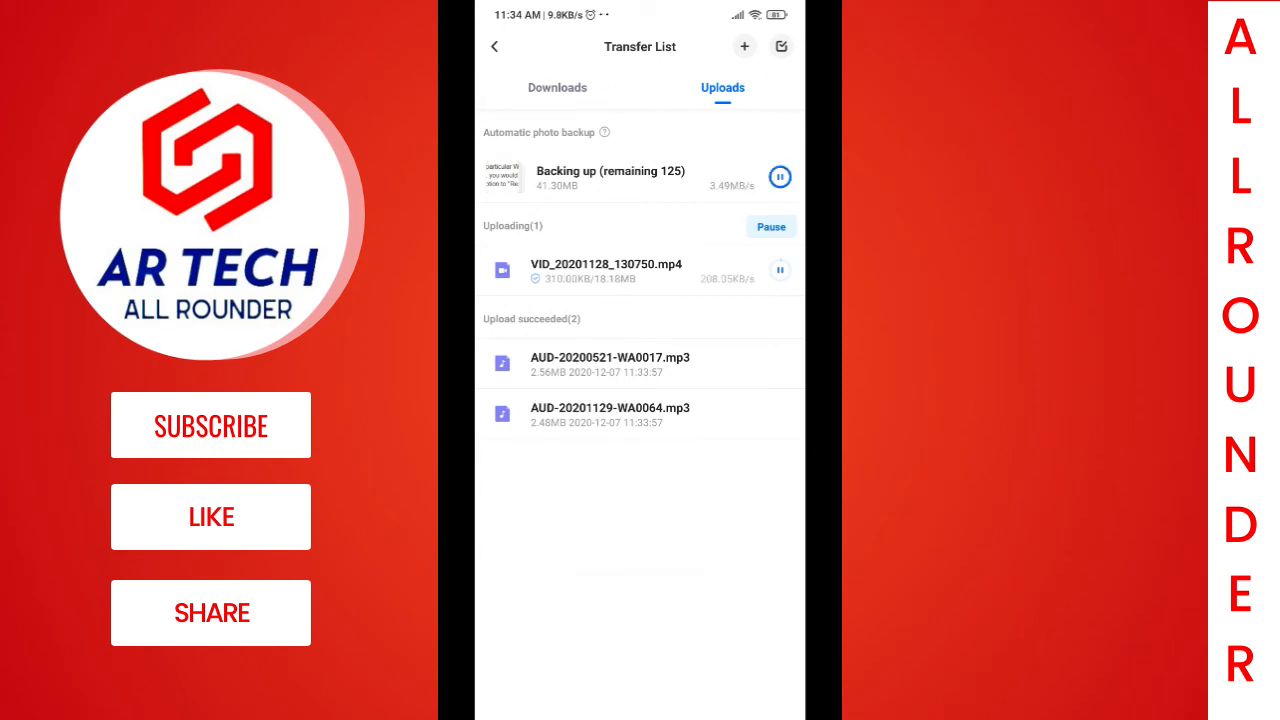
Upload a photo from an album to AR Tech, then return to the main file list.
left_click(494, 48)
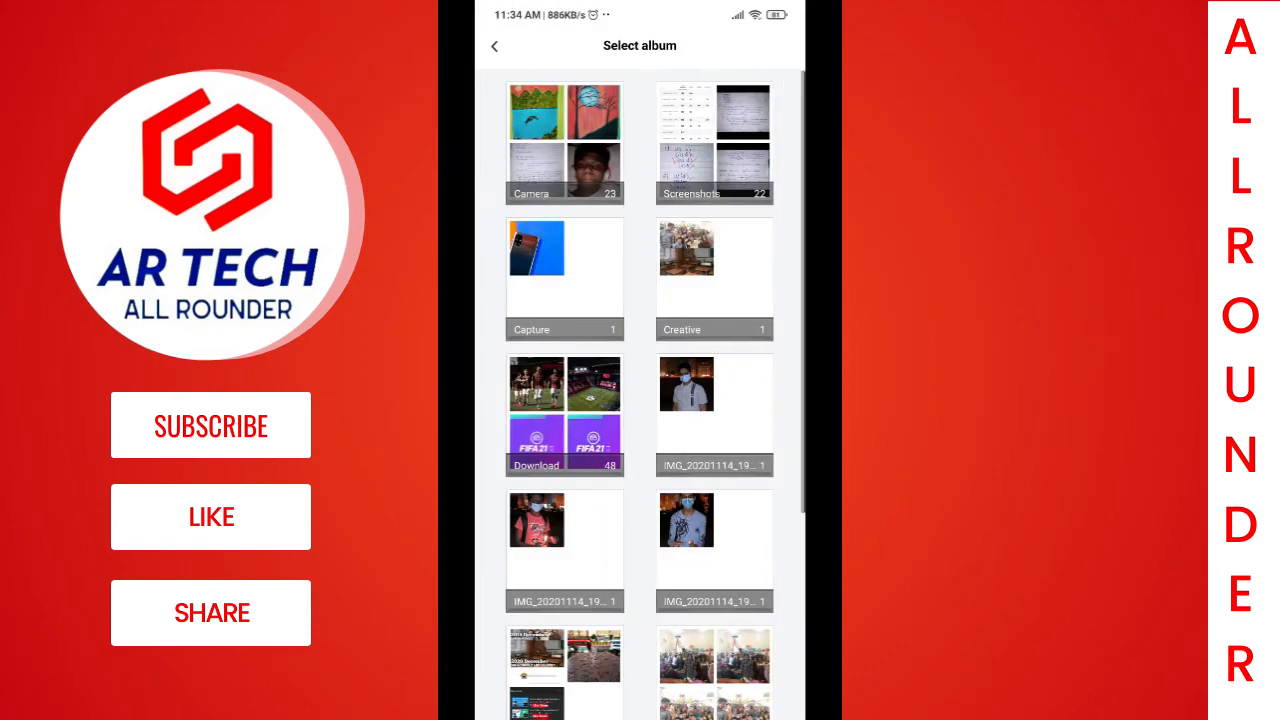
left_click(564, 414)
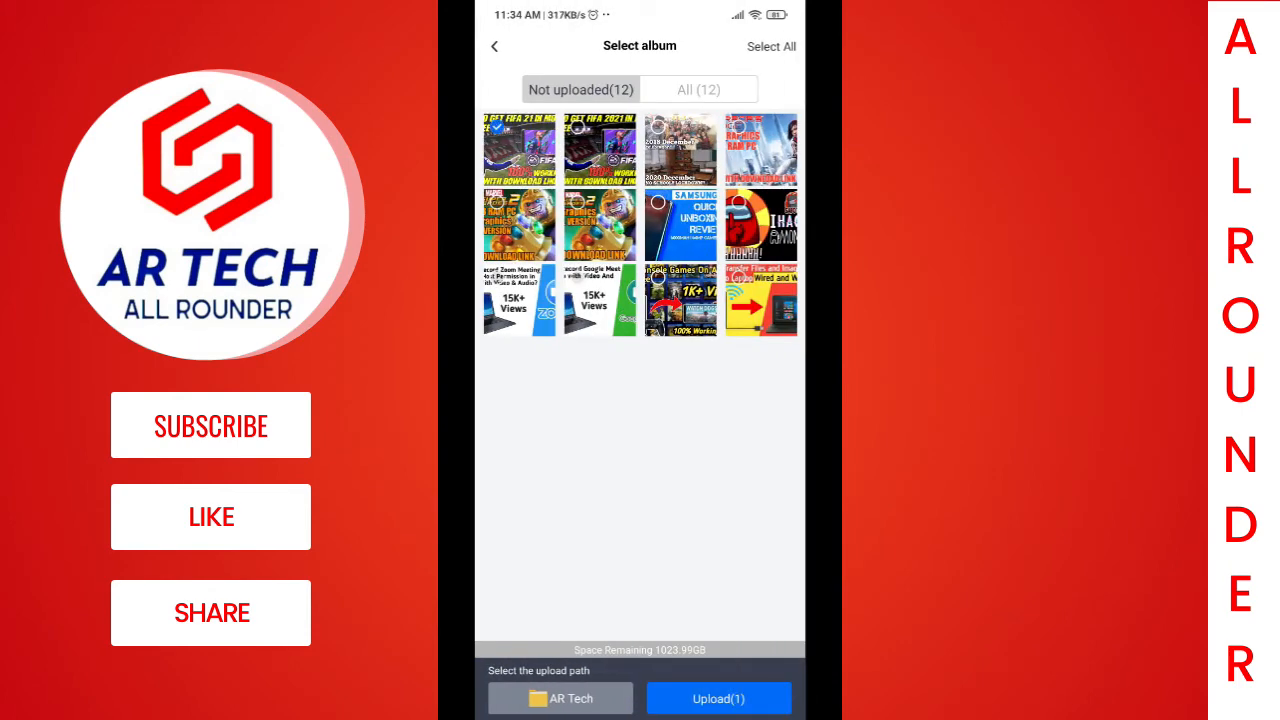
left_click(718, 698)
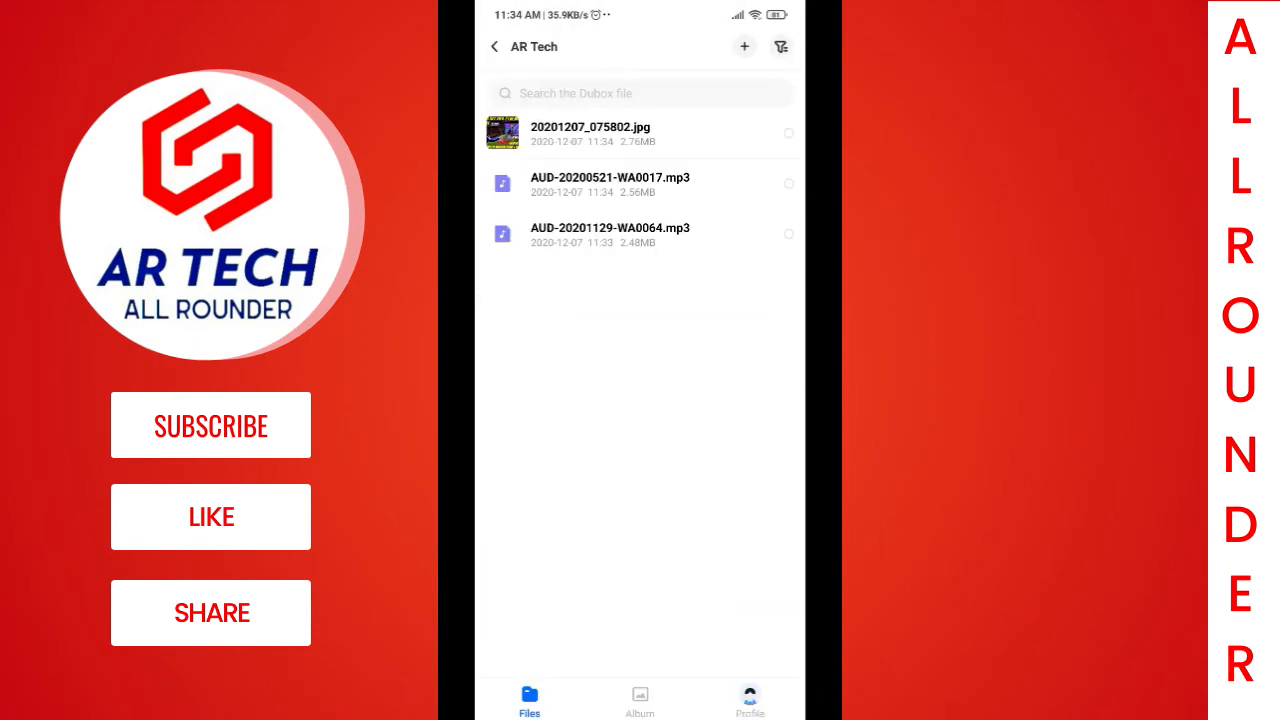
left_click(744, 46)
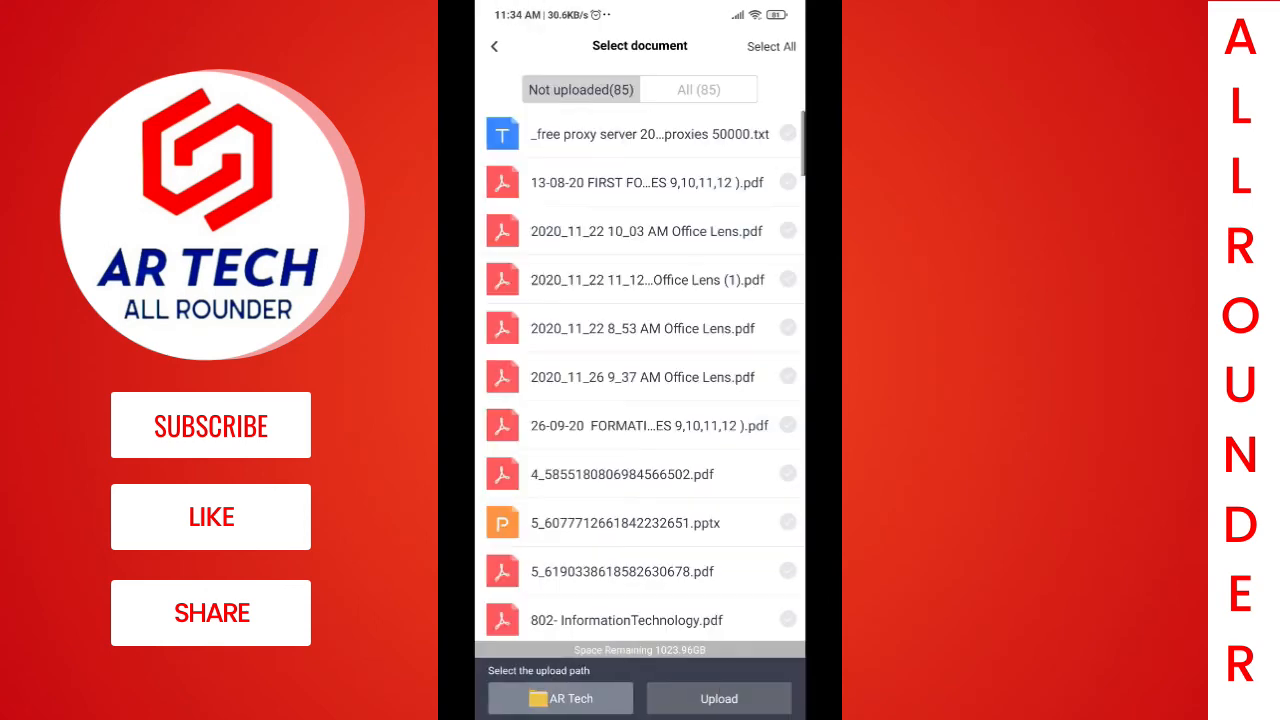
left_click(494, 46)
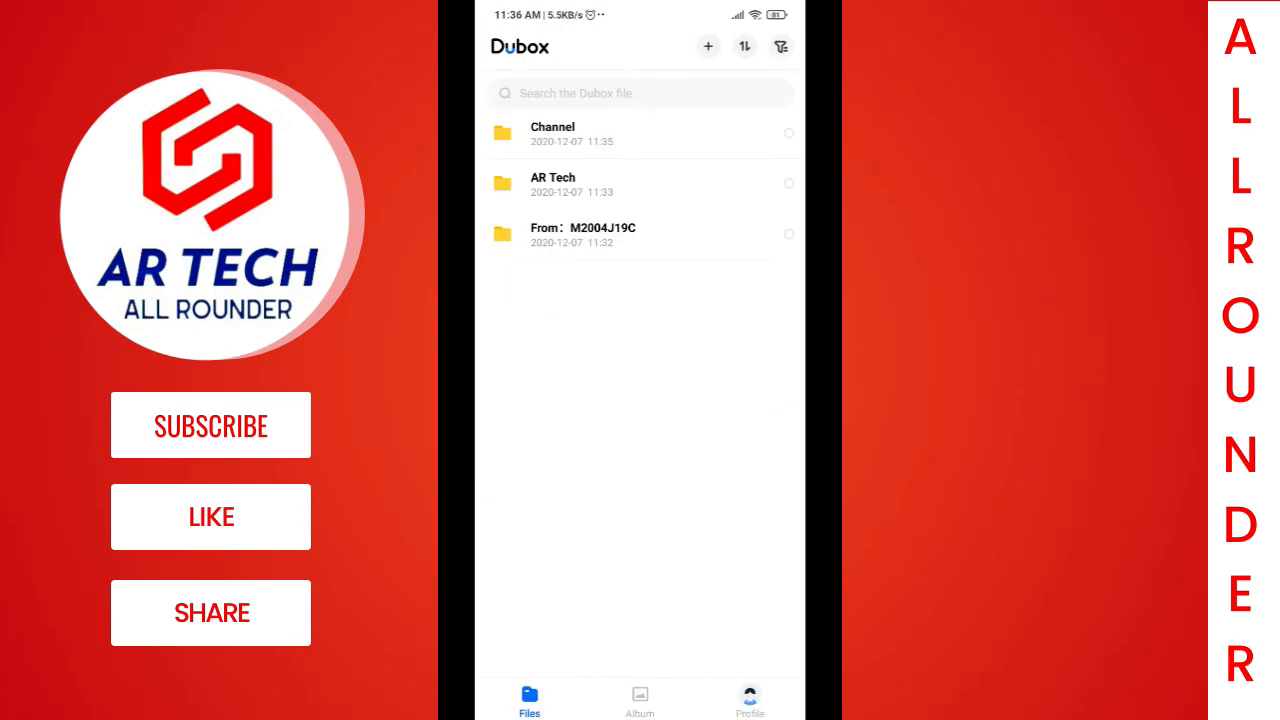
In Profile > Security center, switch on Screen lock with a four-digit password.
left_click(750, 700)
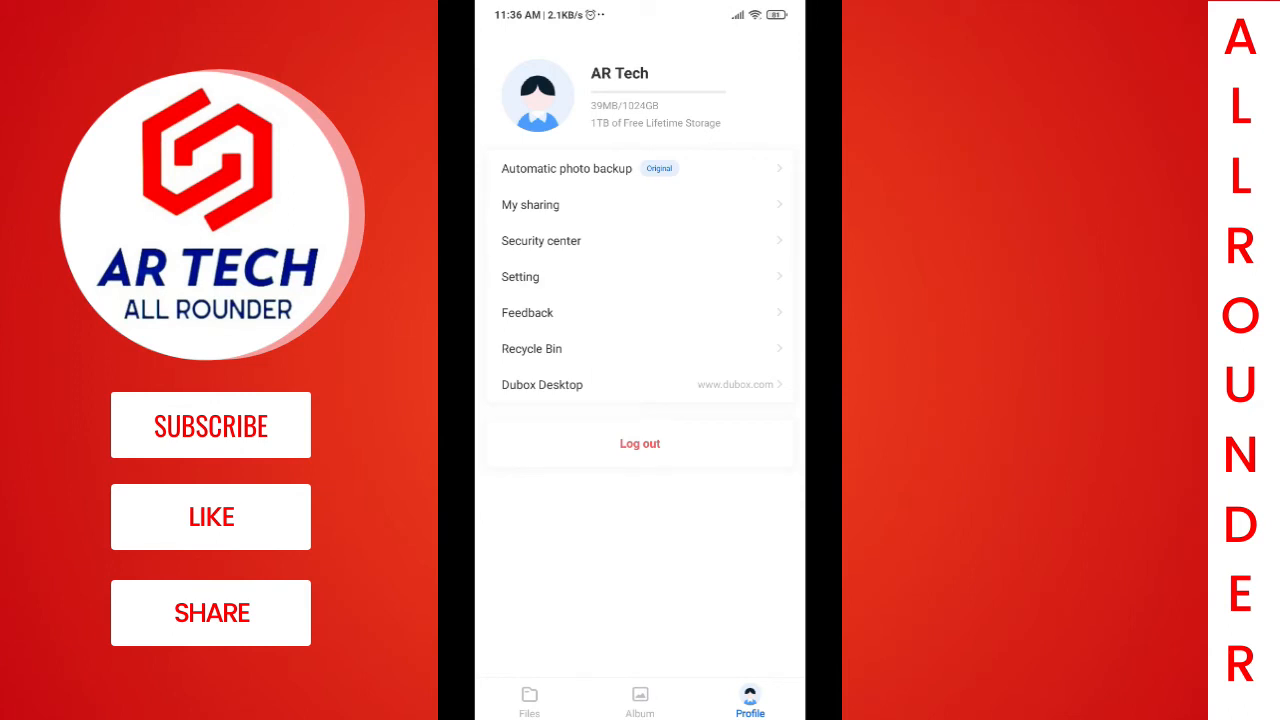
left_click(540, 240)
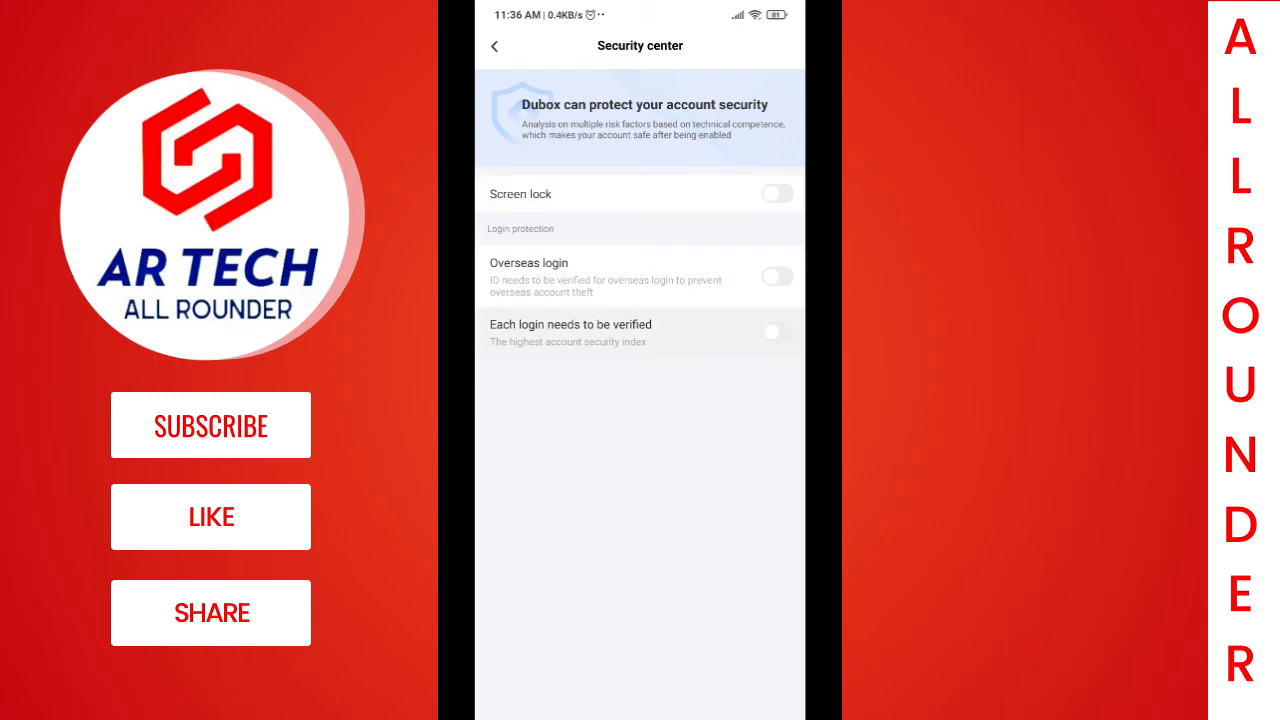
left_click(776, 192)
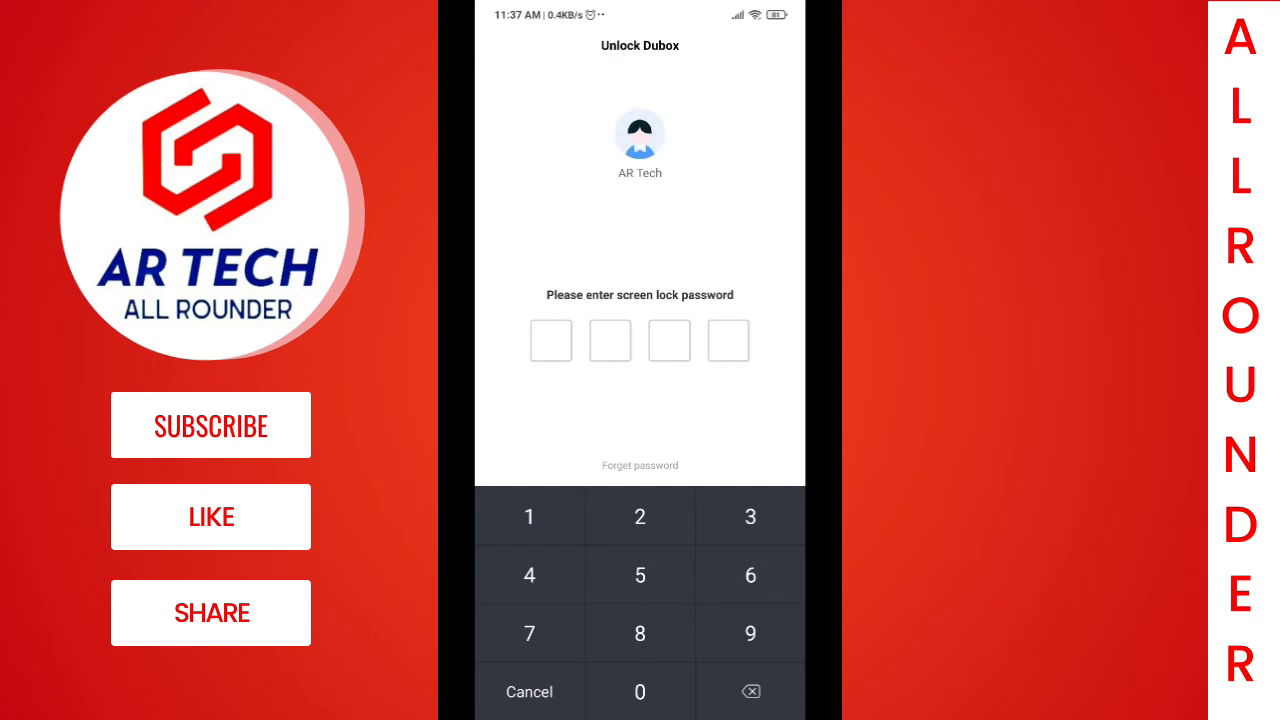
Unlock Dubox with the screen lock passcode and return to the Files list.
left_click(528, 516)
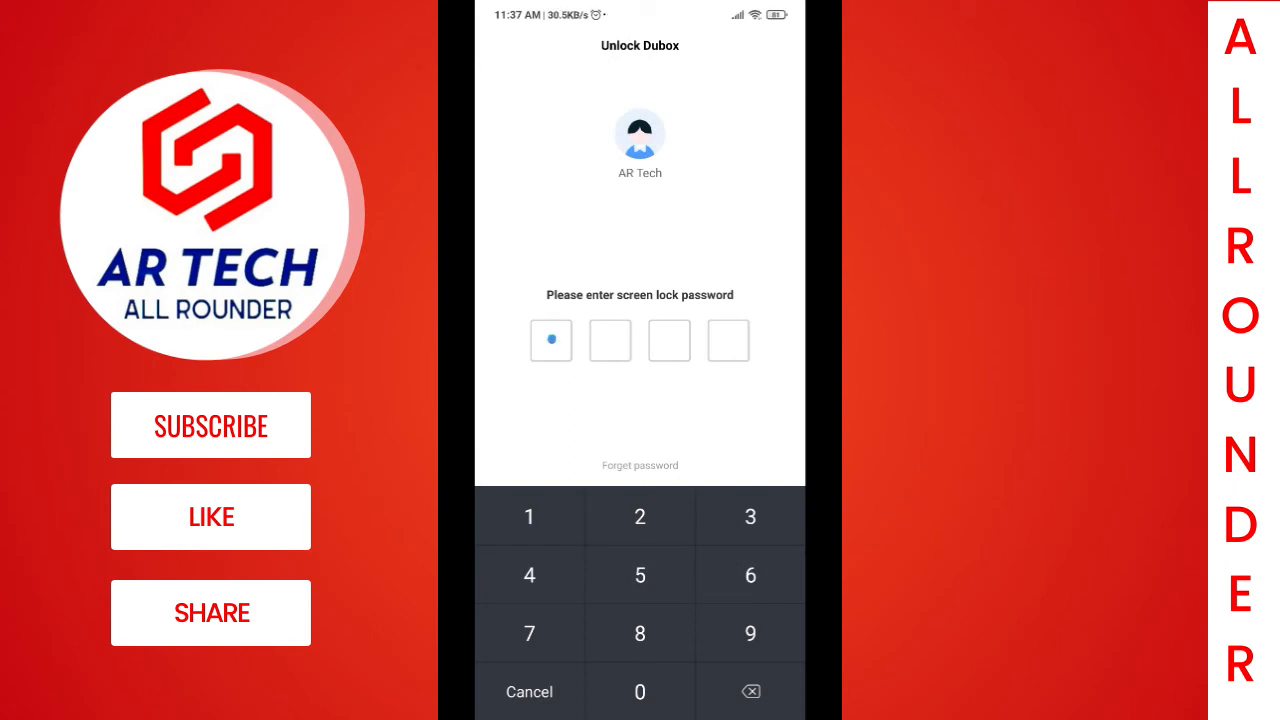
left_click(640, 576)
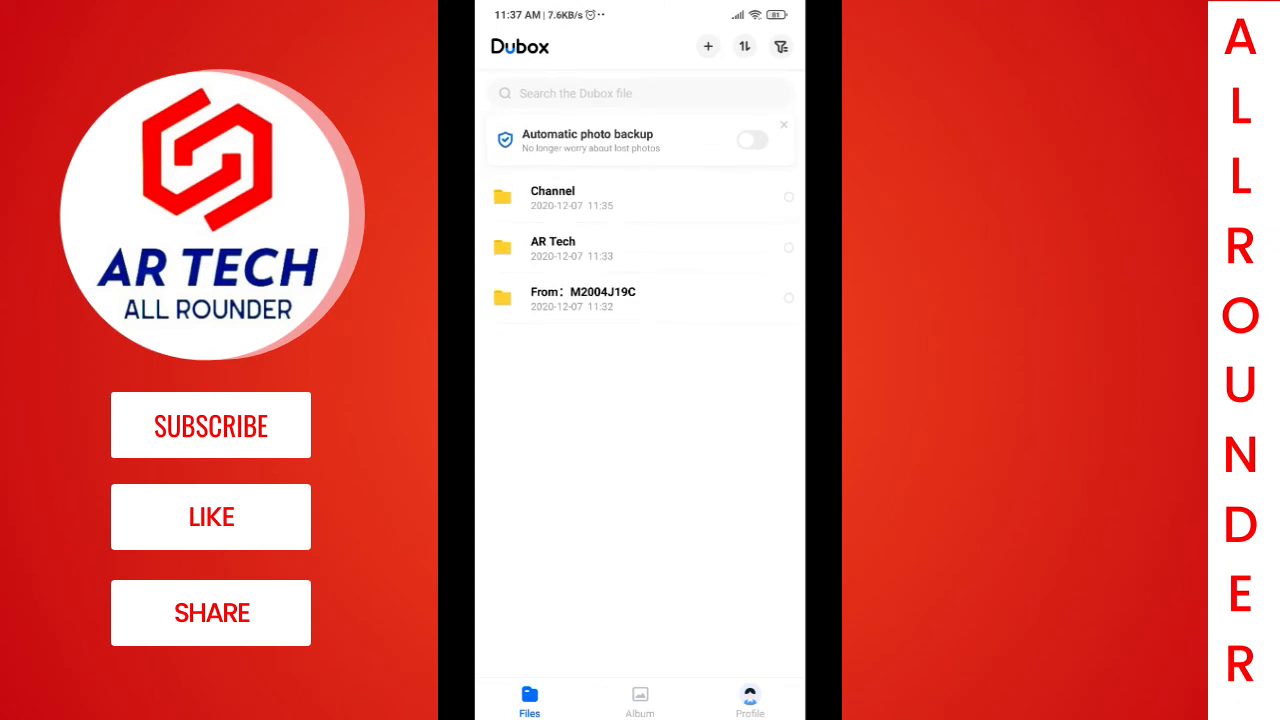
left_click(640, 700)
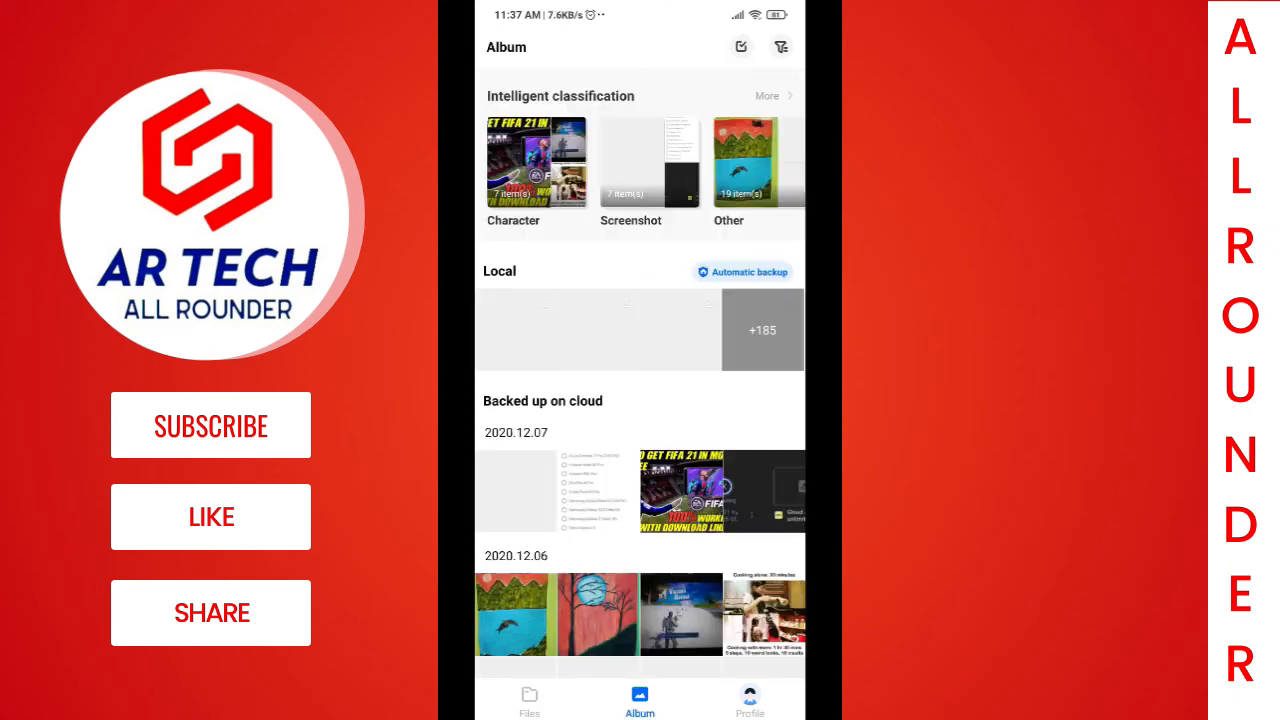
left_click(528, 700)
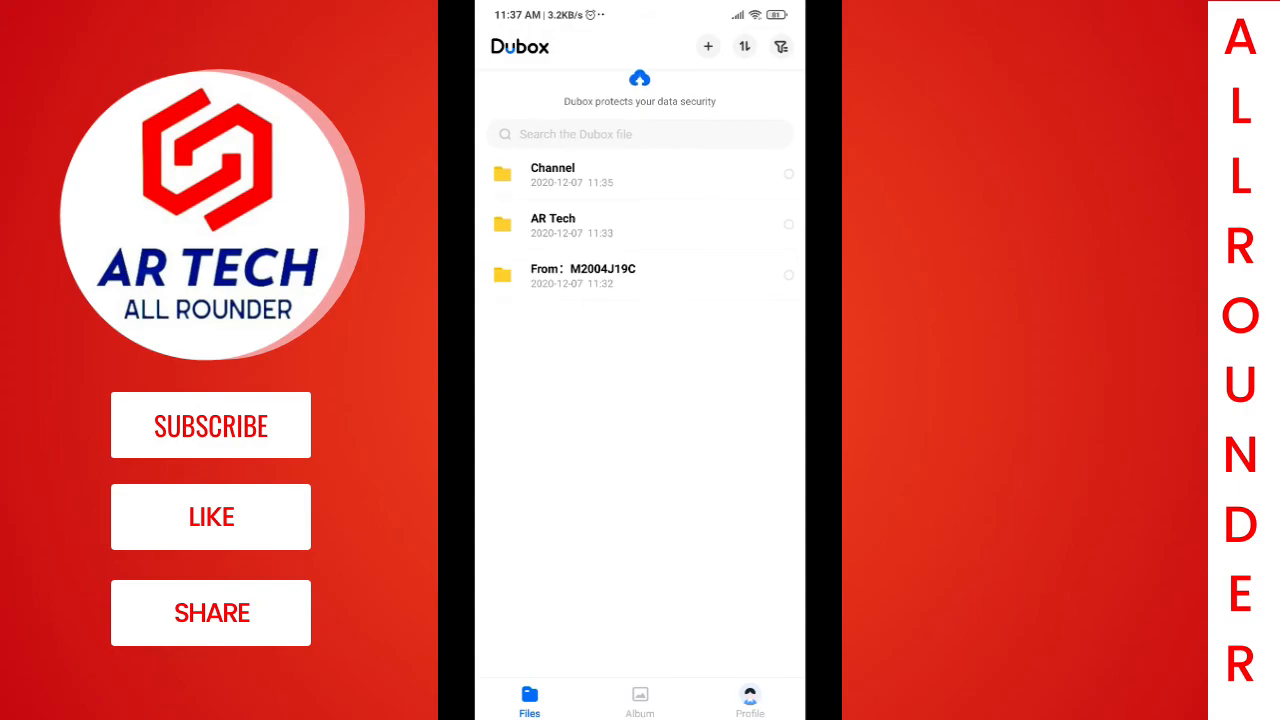